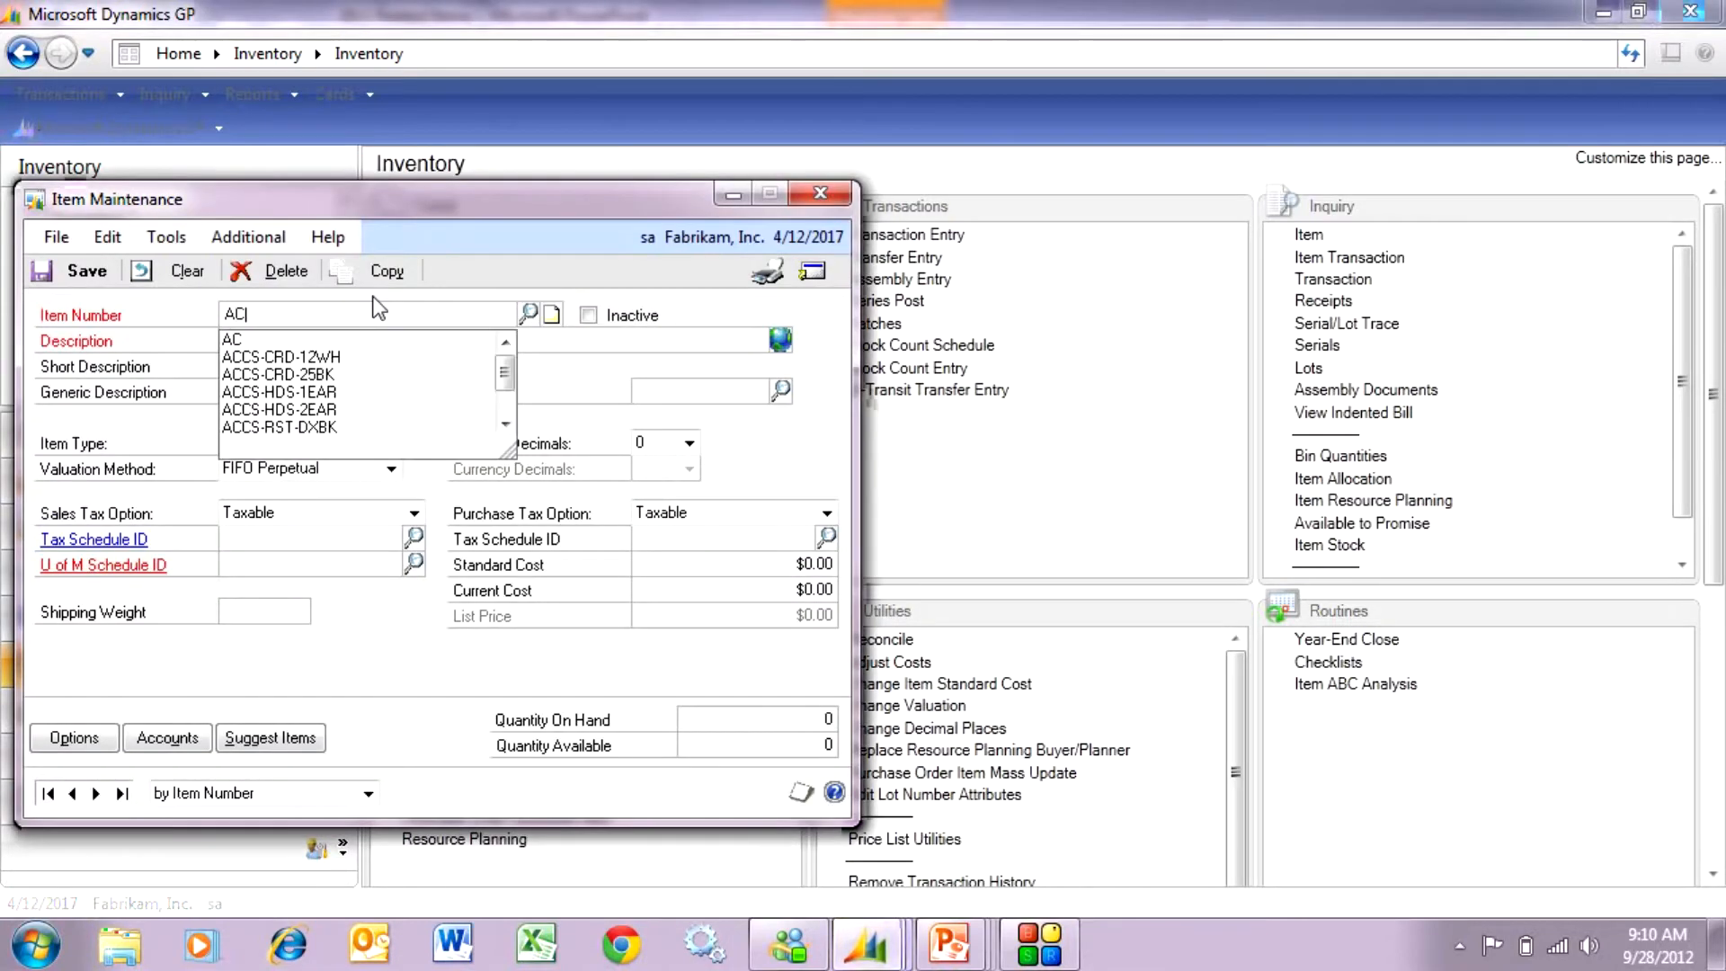
Step: Load item ACCS-CRD-12WH, Phone Cord - 12' White, in Item Maintenance
left_click(281, 357)
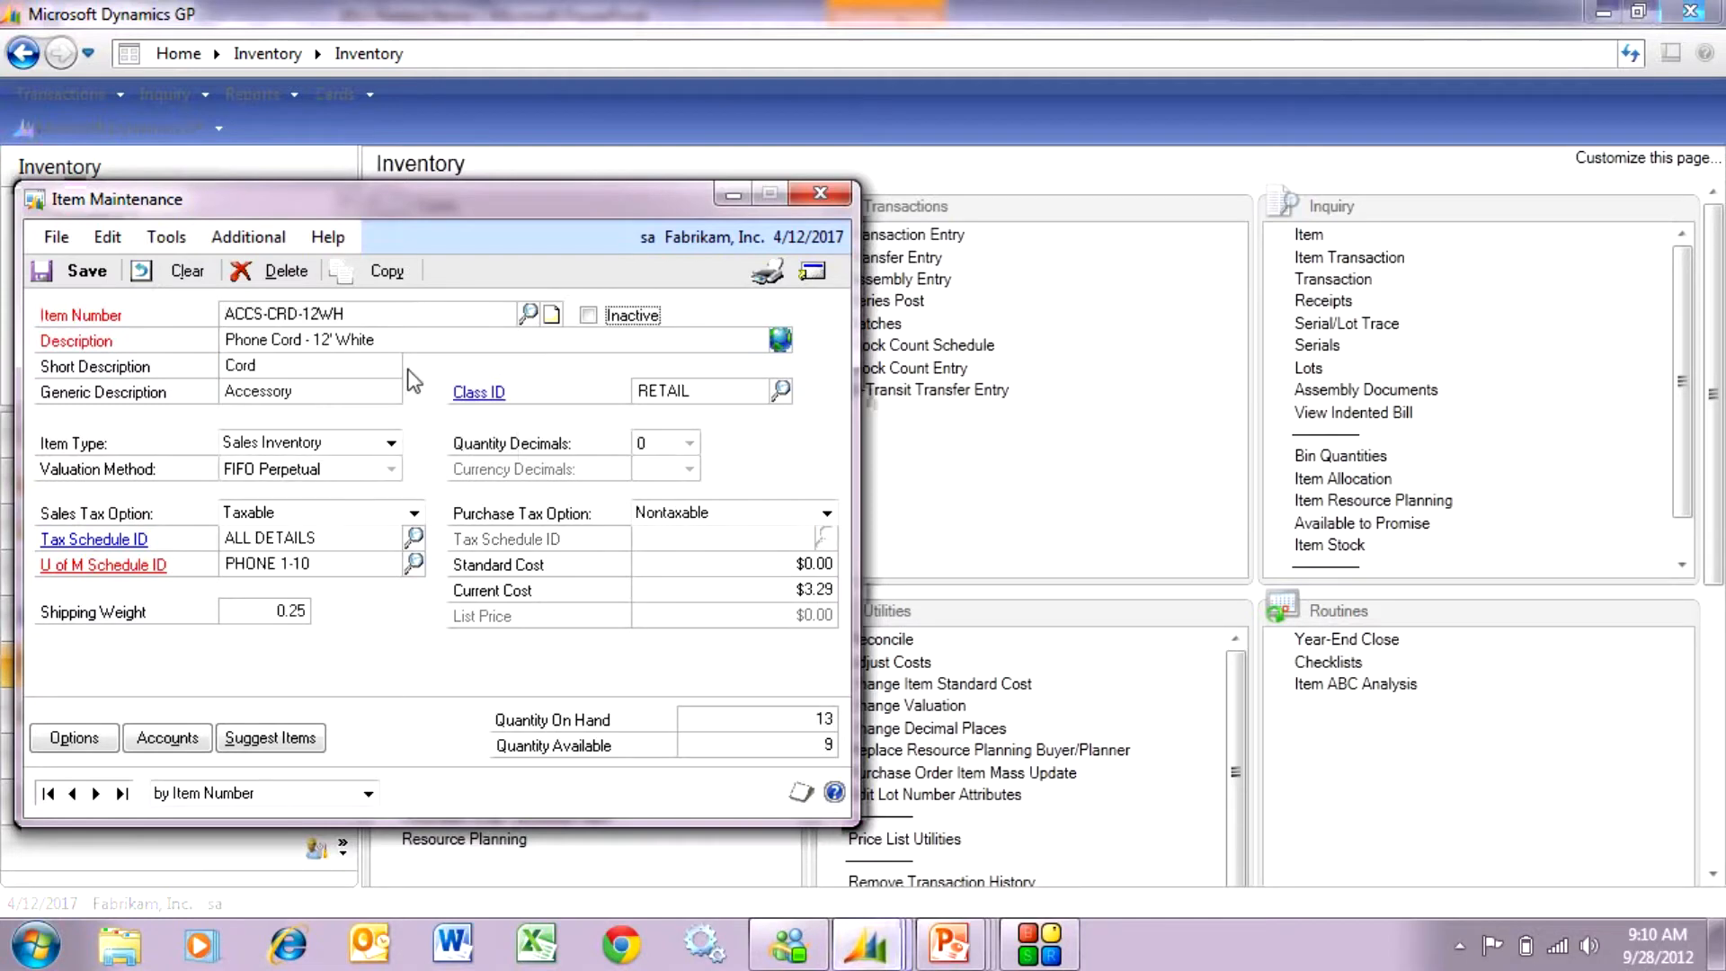
left_click(813, 271)
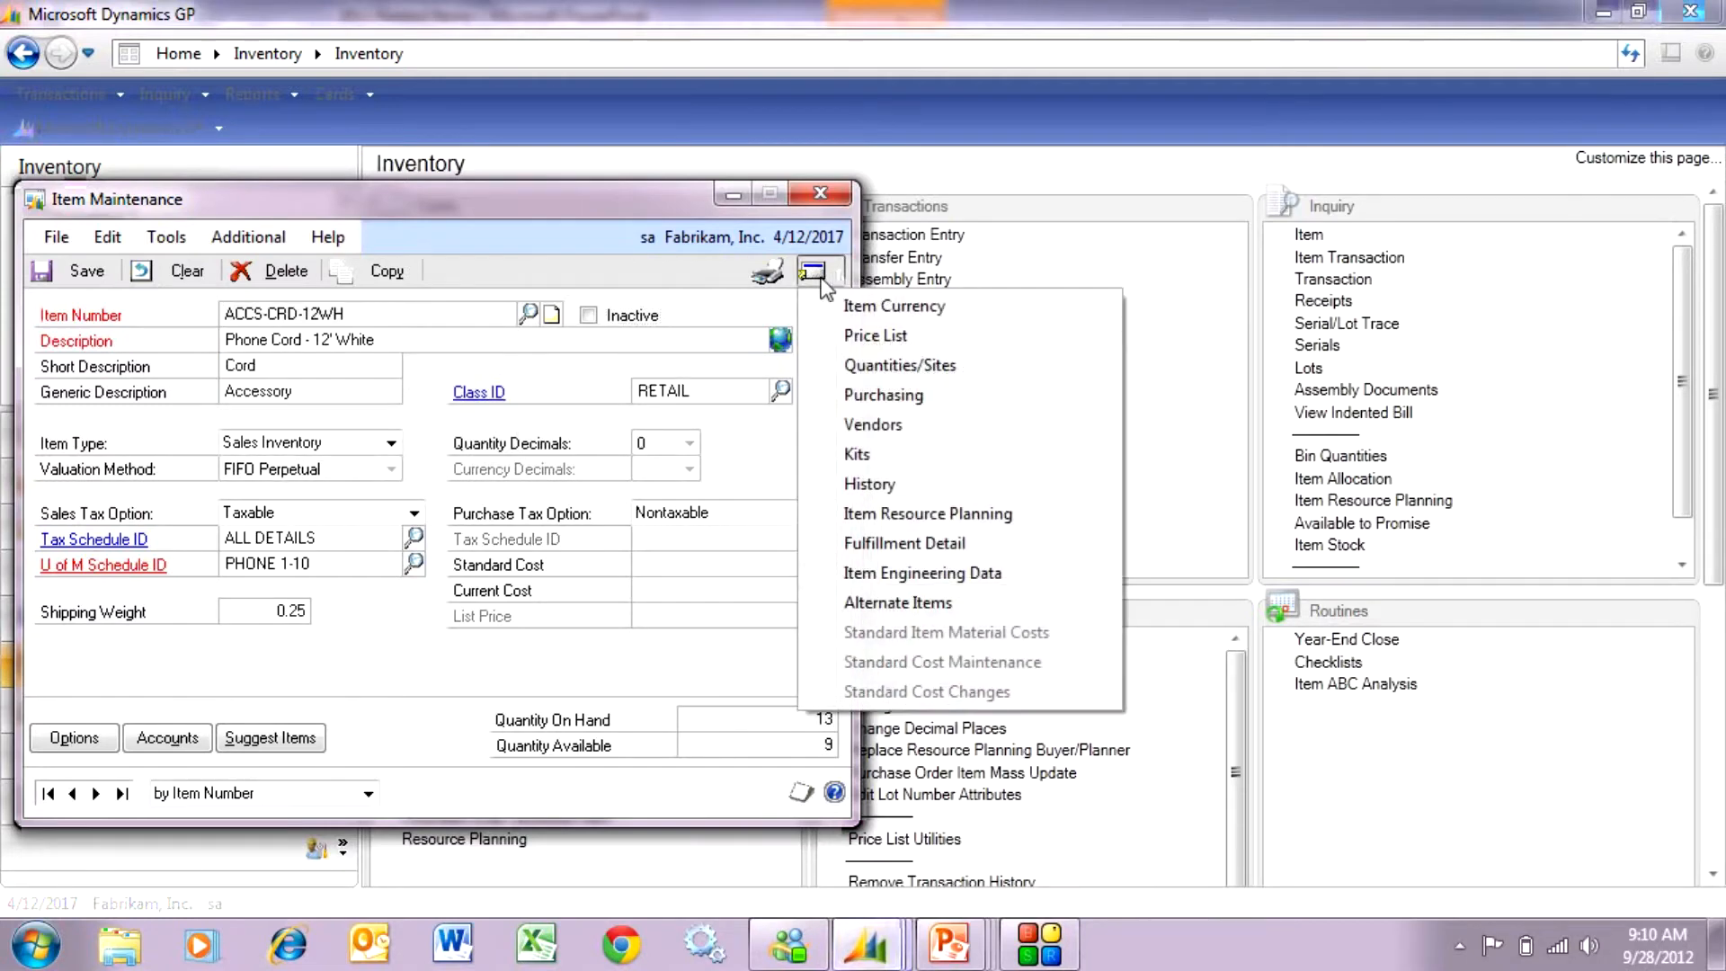
Step: Open the phone cord's purchasing options to review its 5% shortage and overage tolerances
left_click(884, 394)
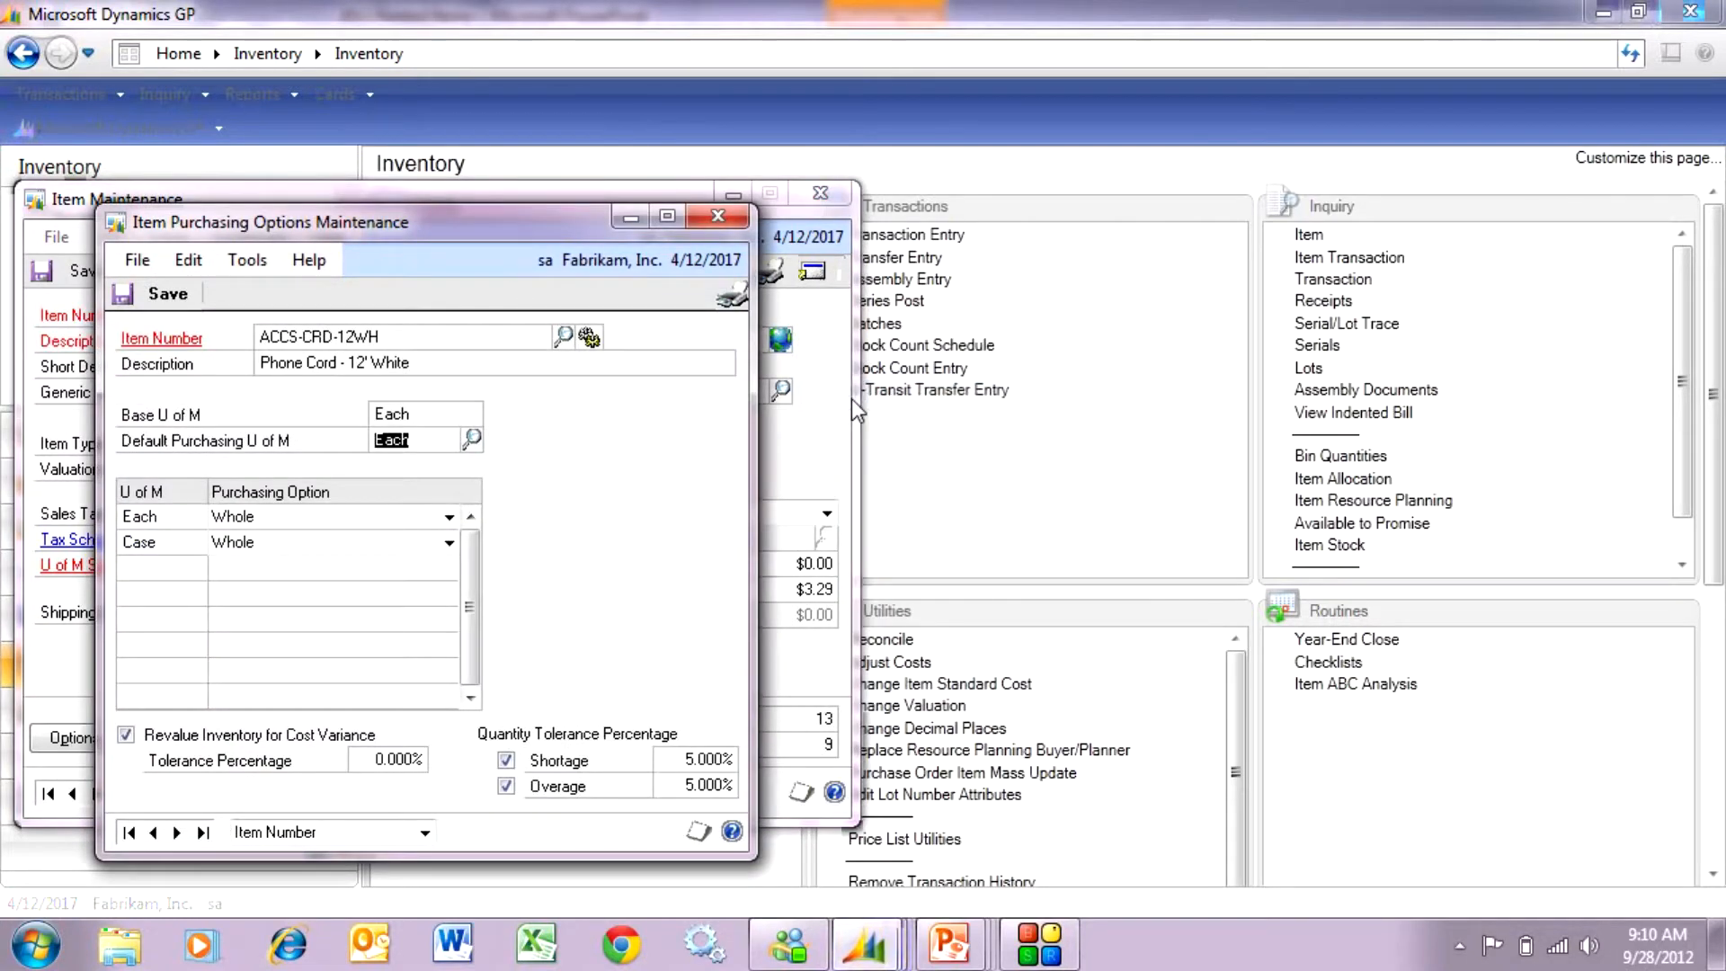
mouse_move(621, 715)
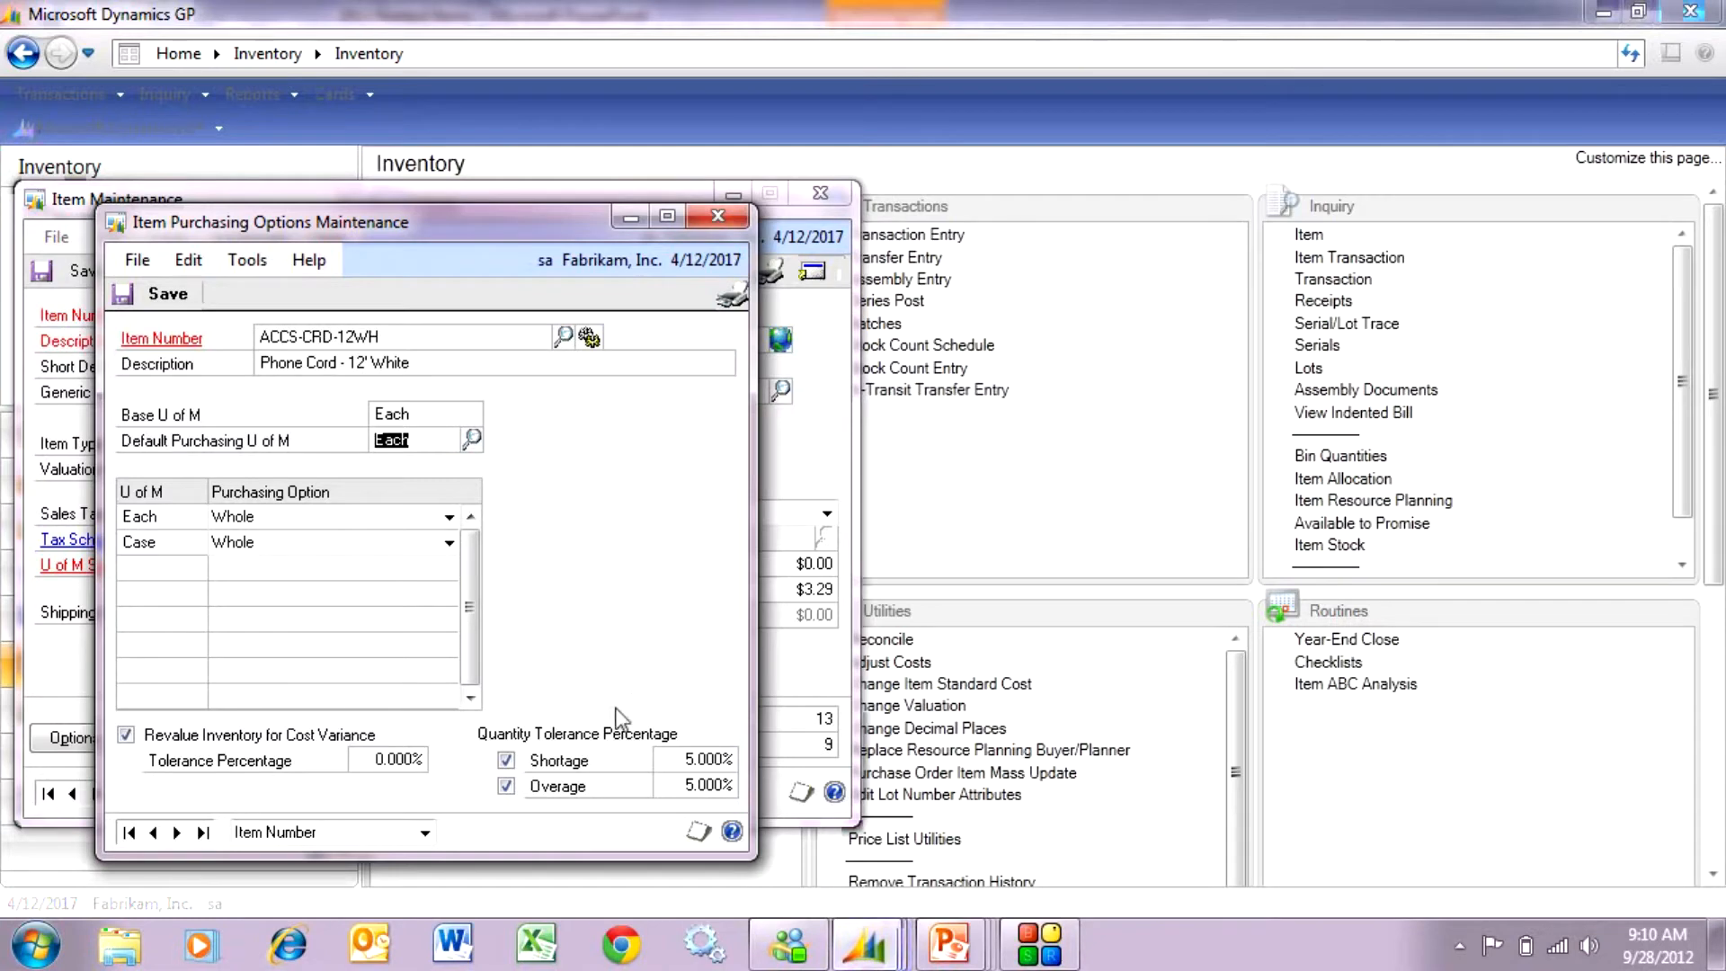
mouse_move(472, 834)
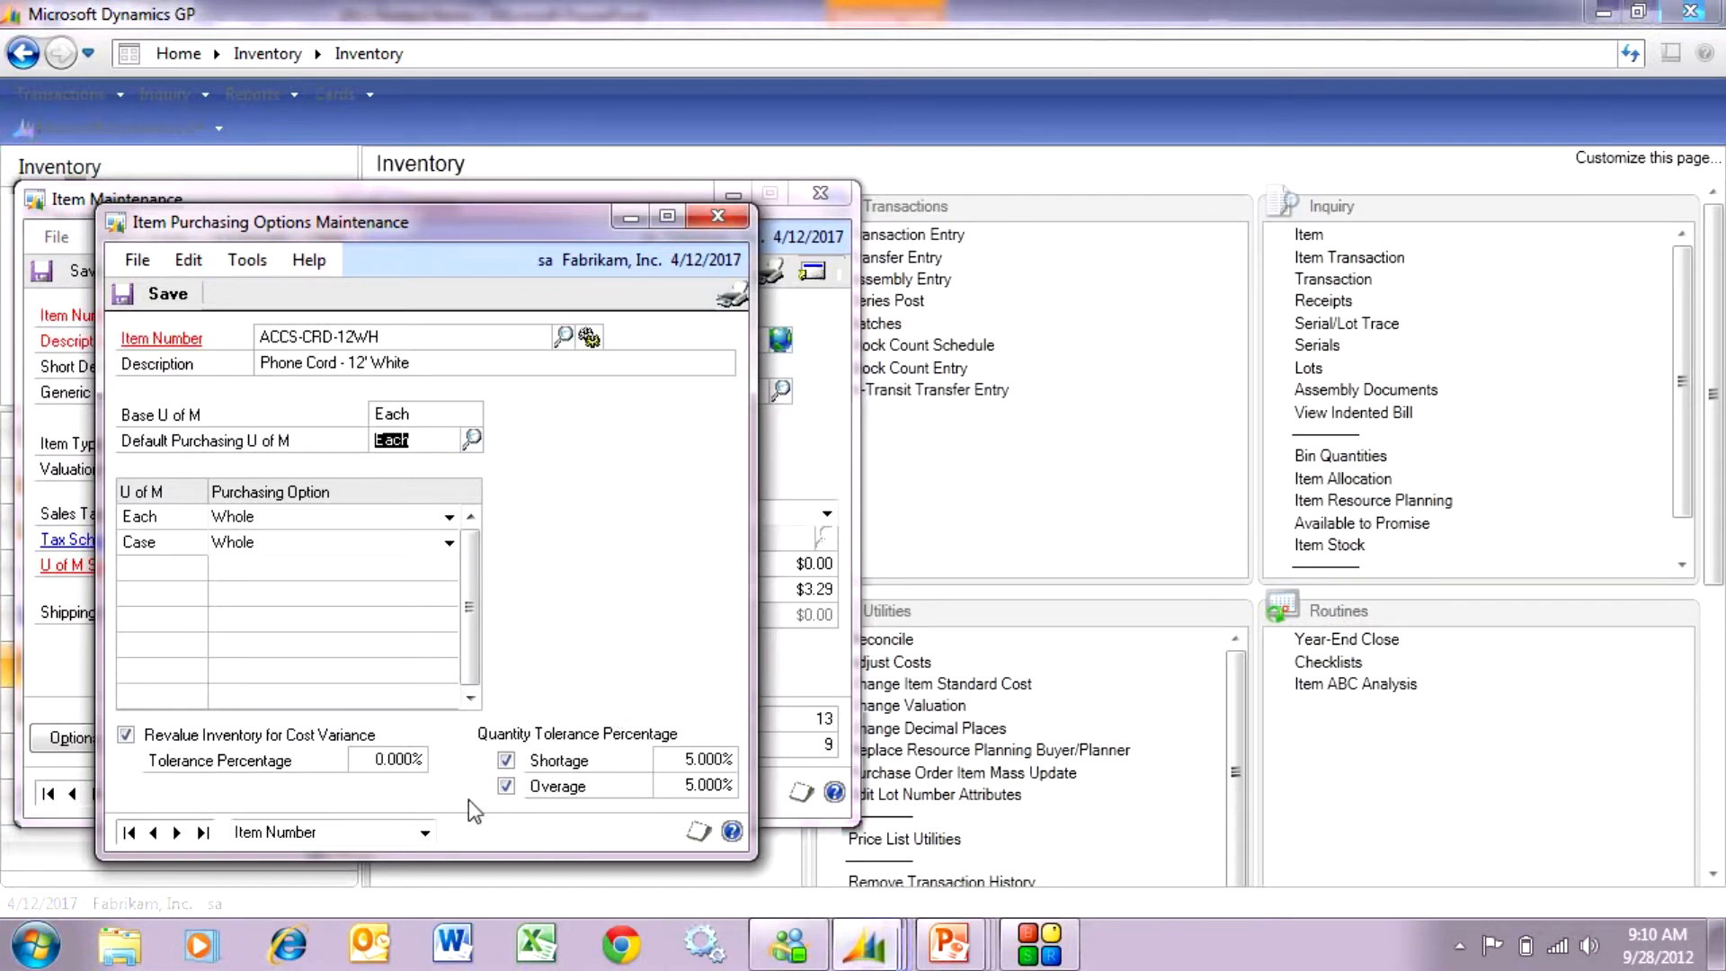
mouse_move(560, 828)
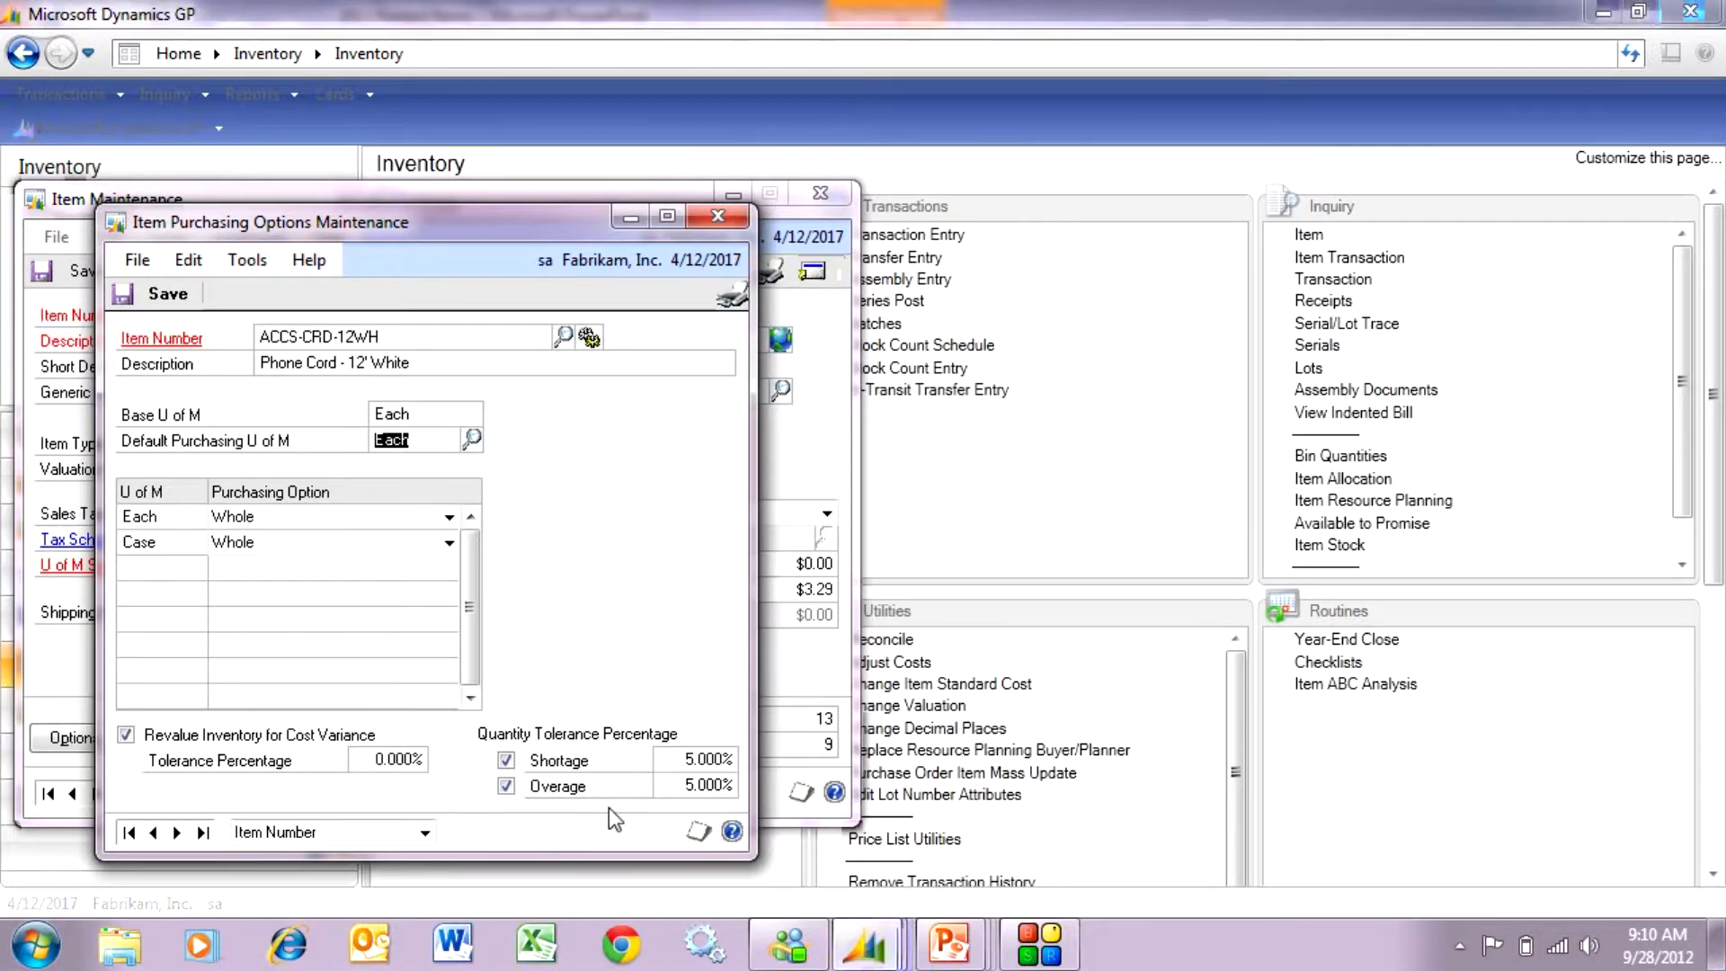
mouse_move(622, 825)
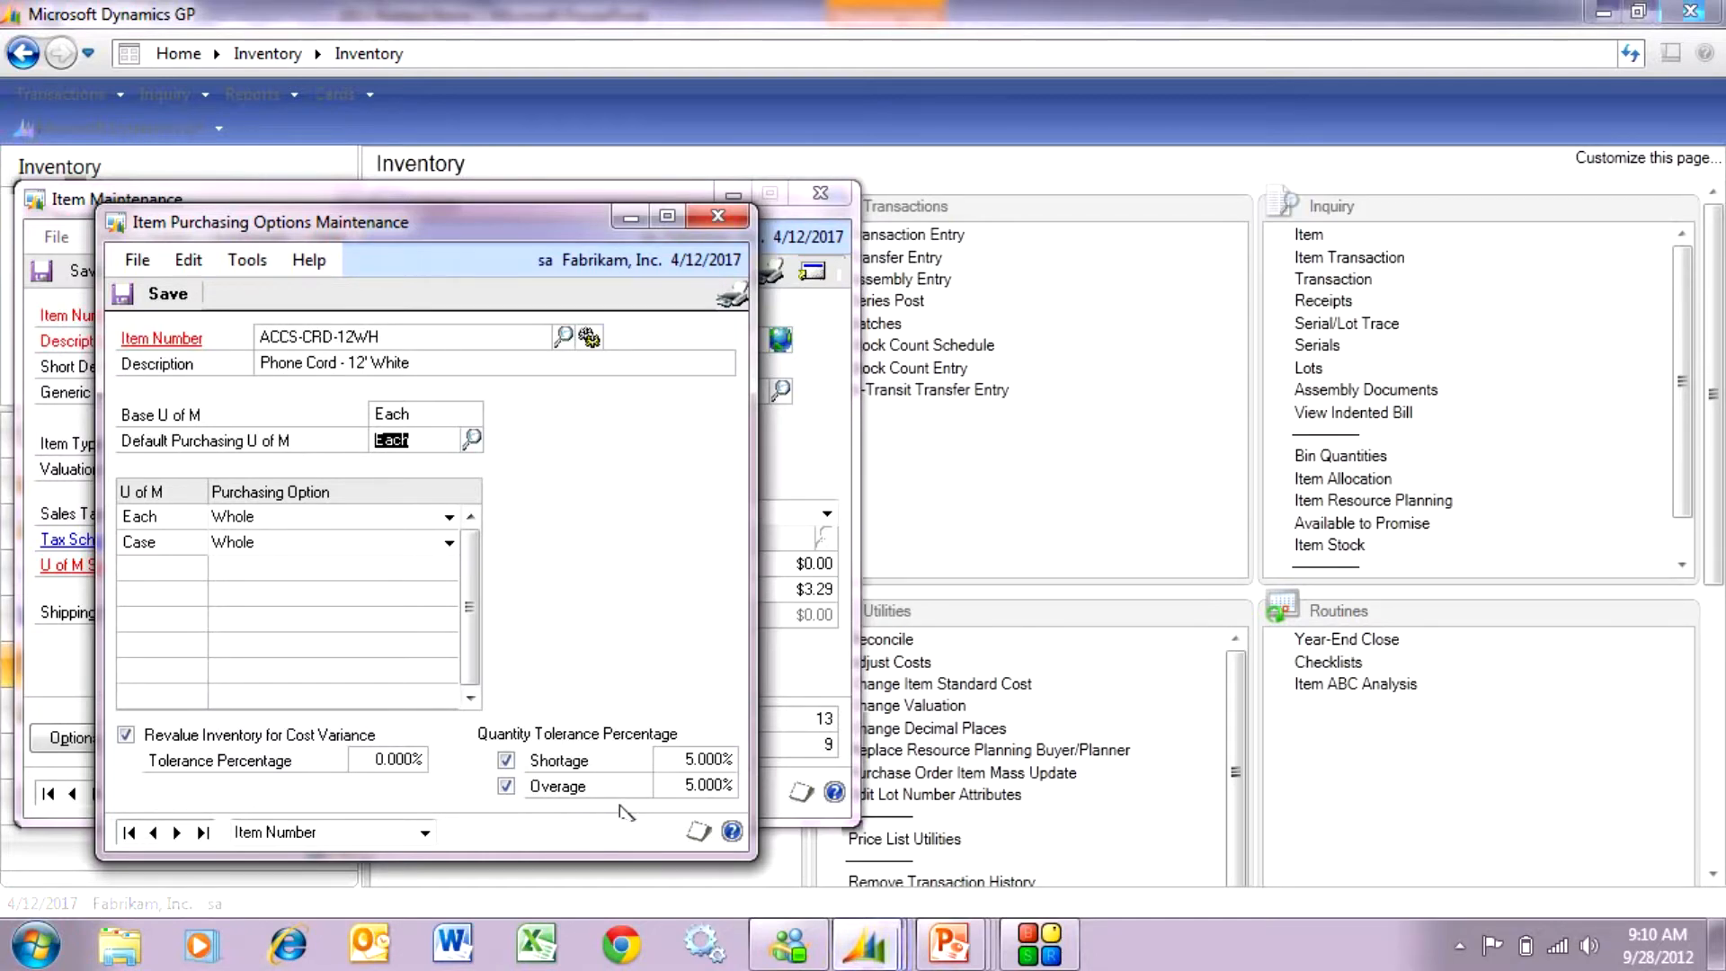
mouse_move(623, 807)
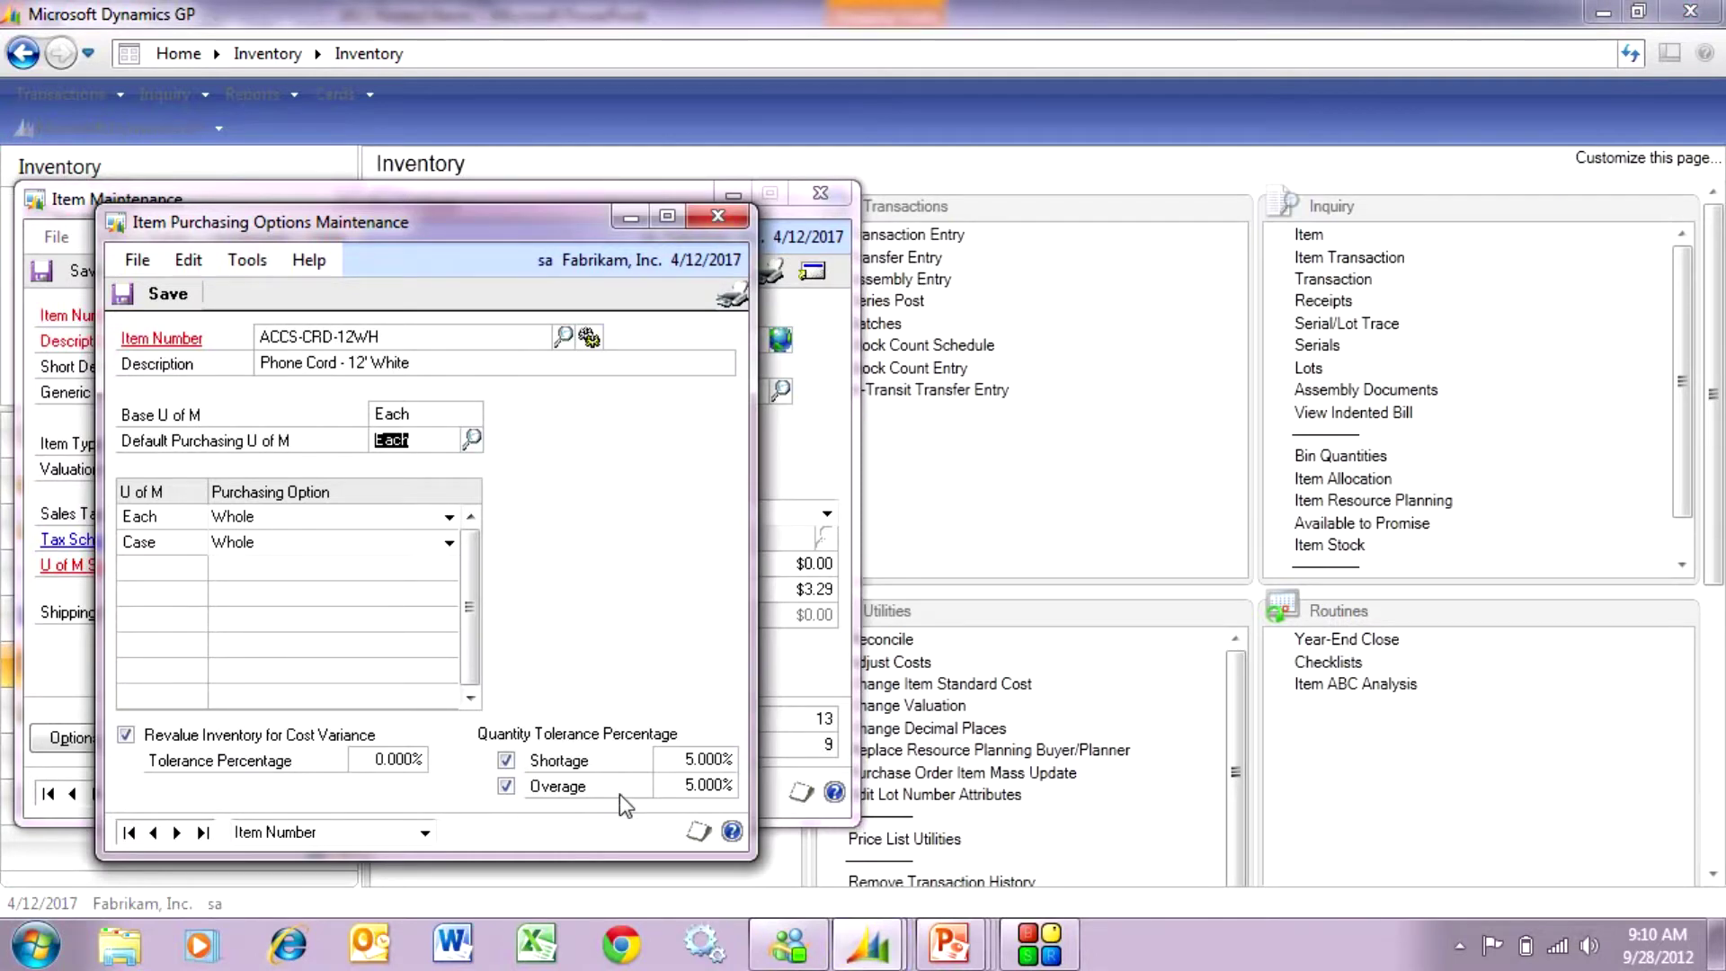
mouse_move(609, 649)
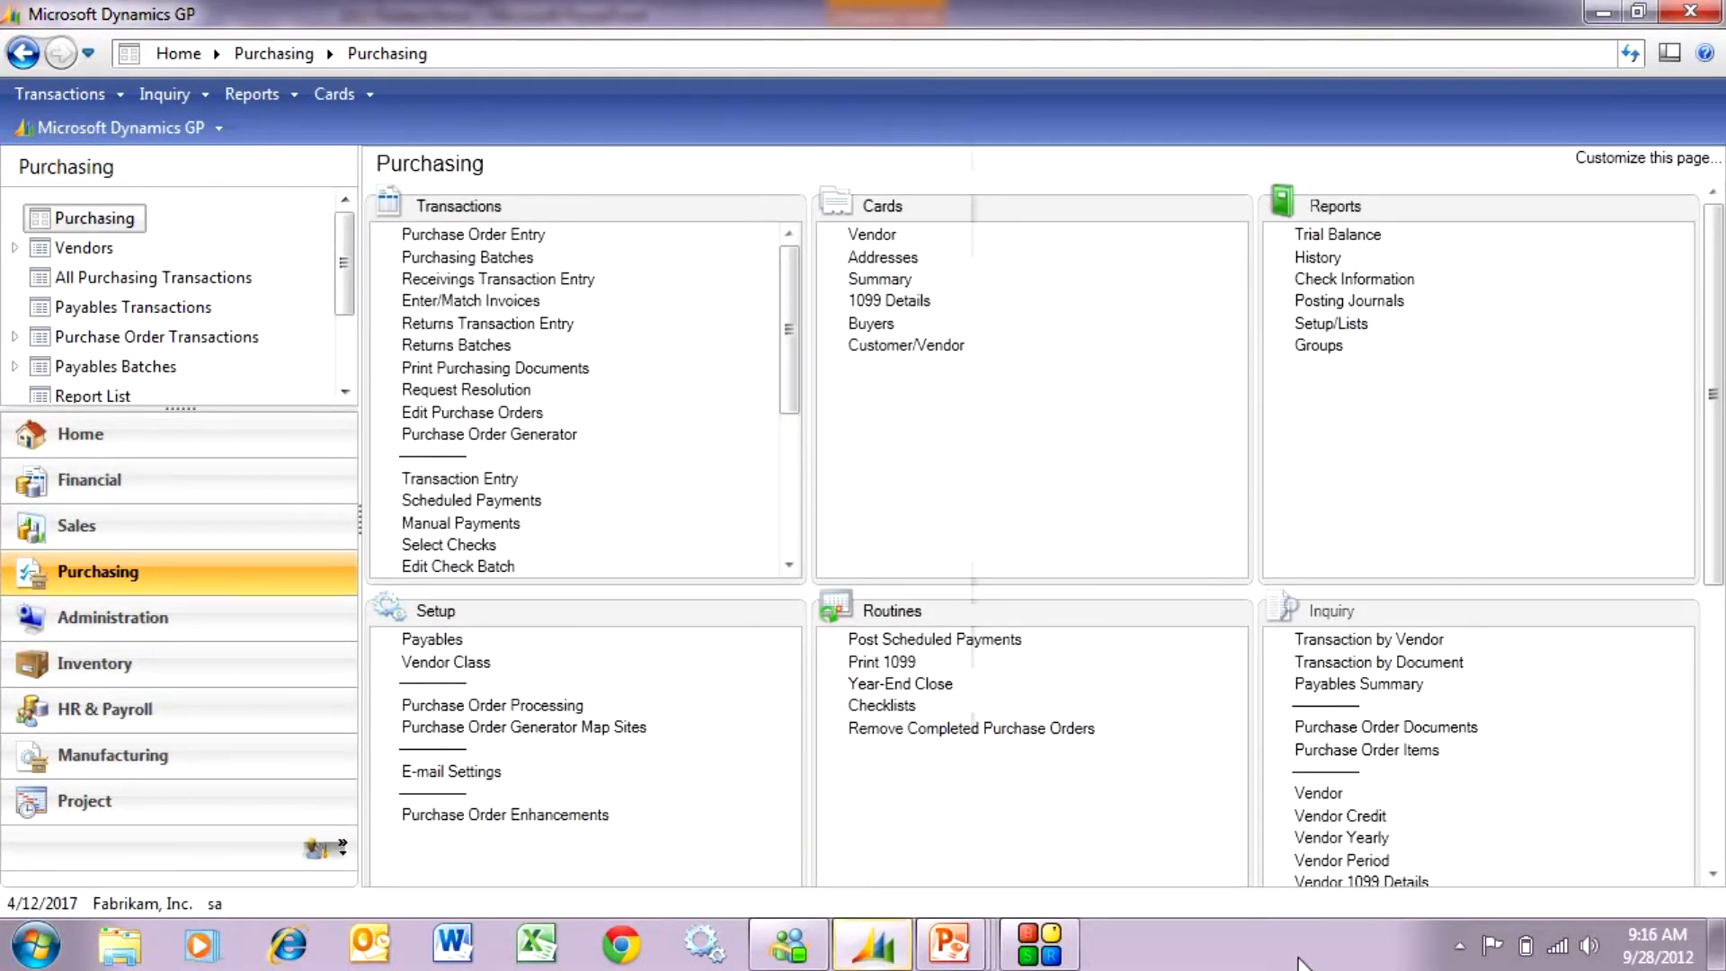
Step: Start receiving PO2081's three phone-cord lines as receipt RCT1163 from Purchase Order Entry
left_click(473, 234)
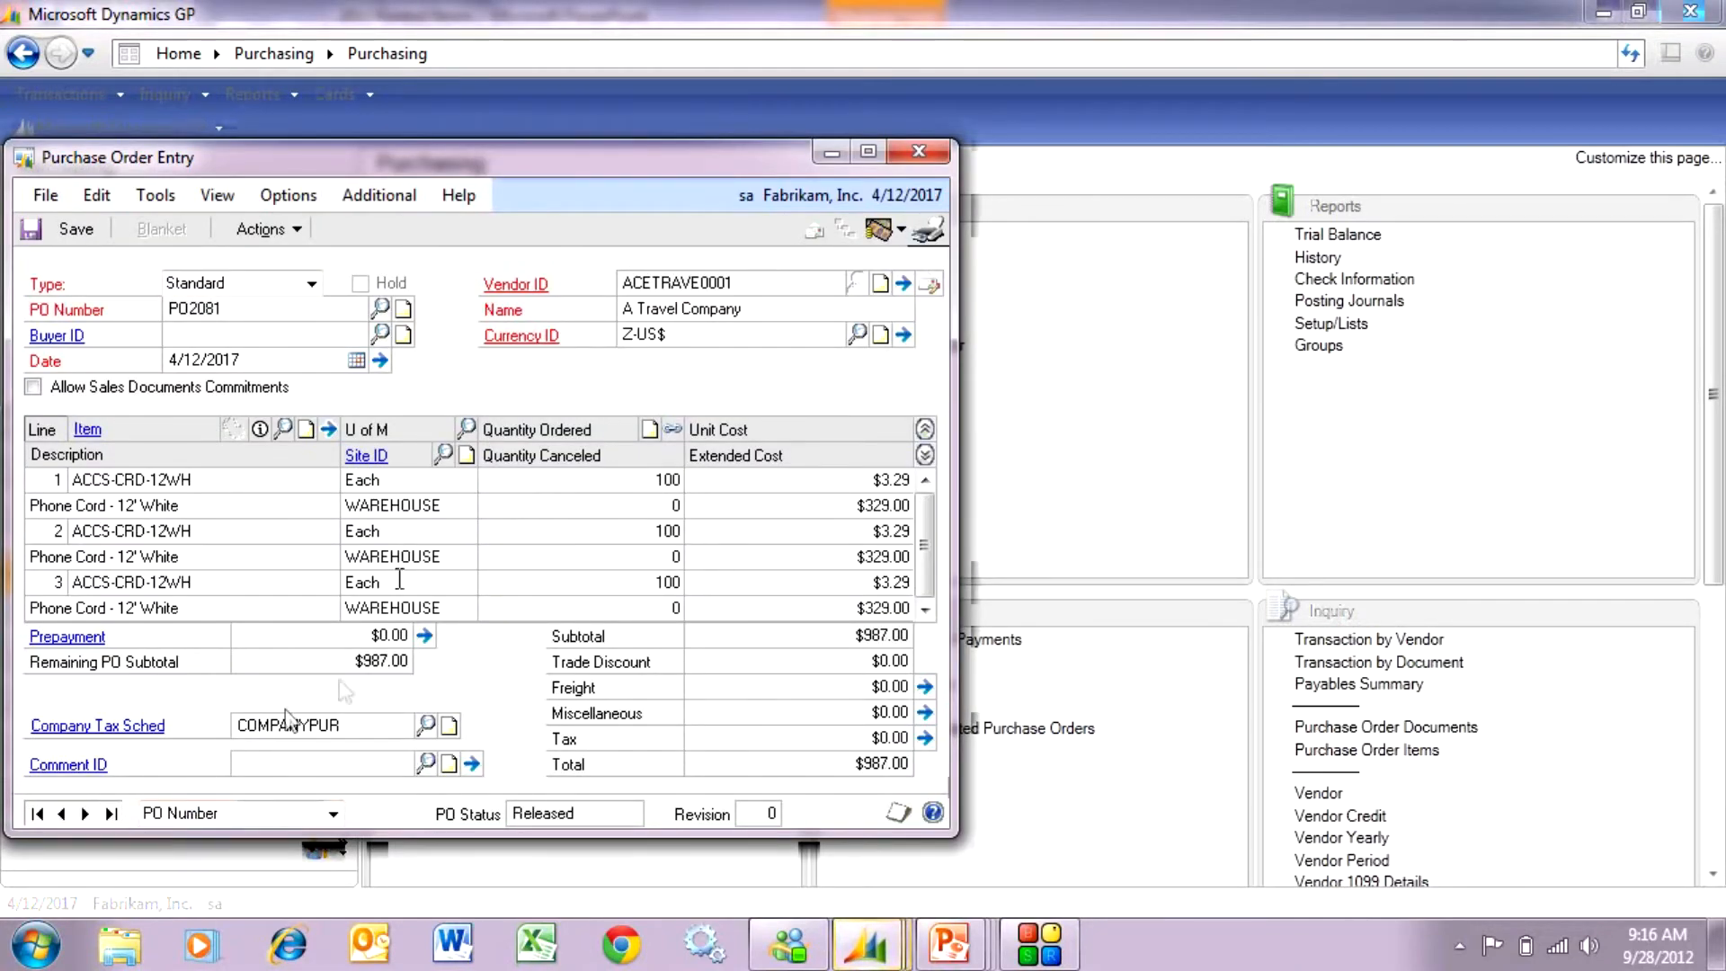
left_click(261, 228)
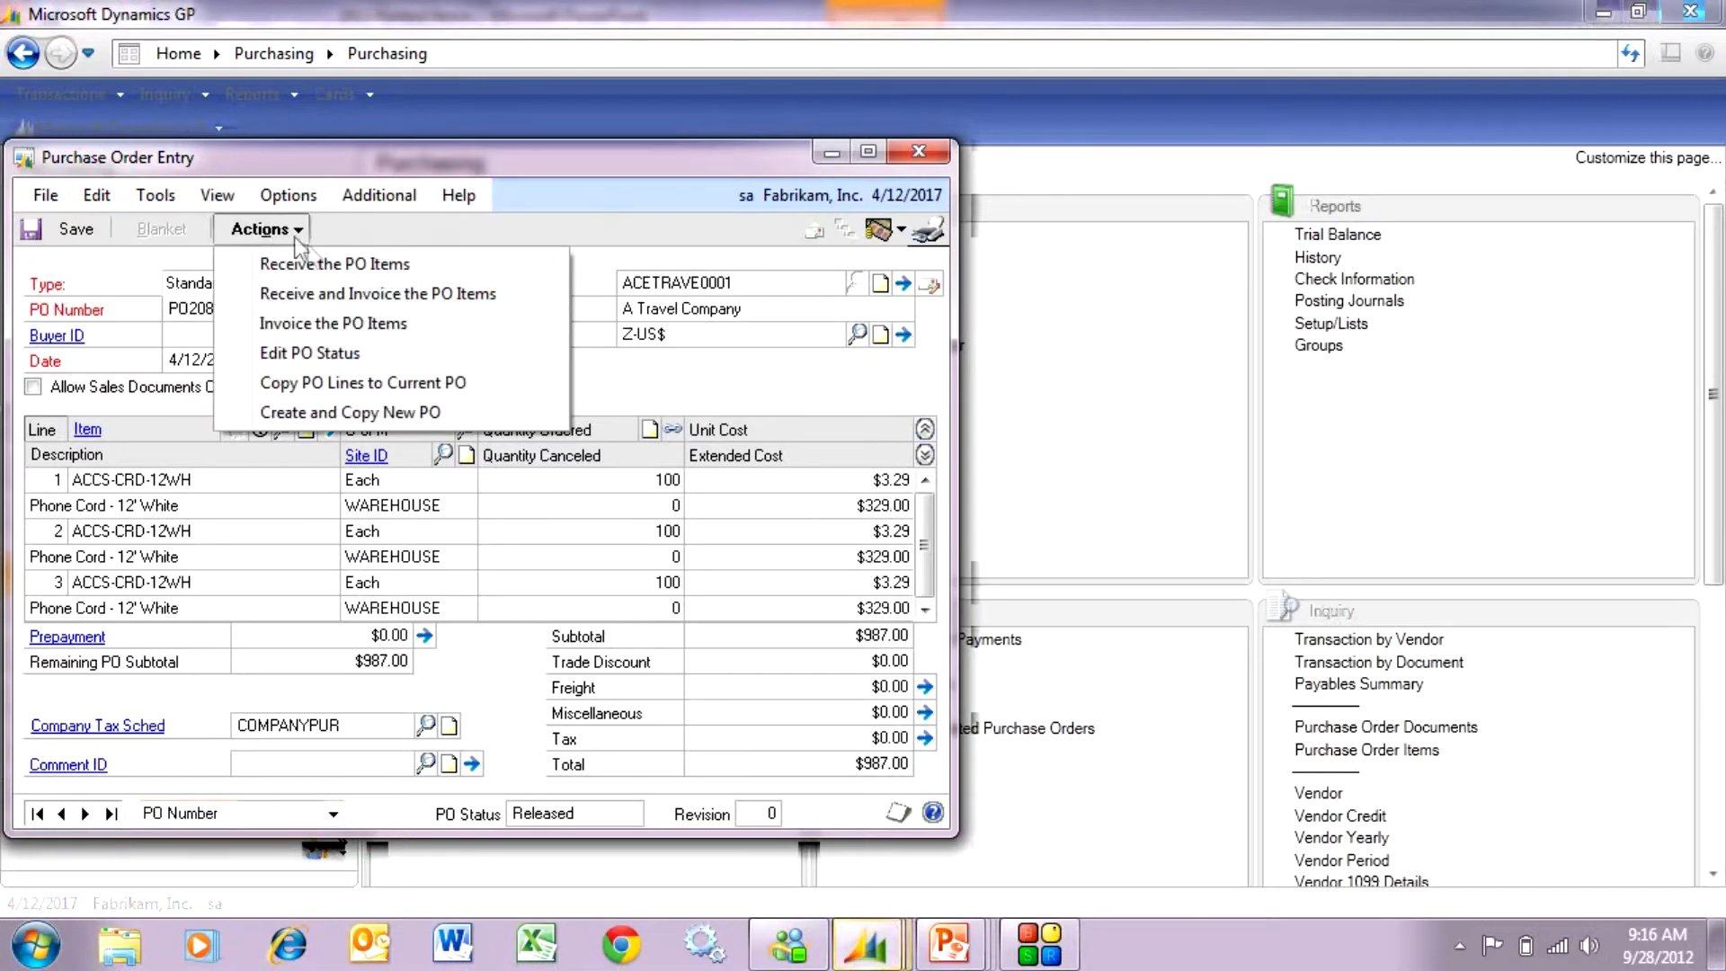
mouse_move(320, 270)
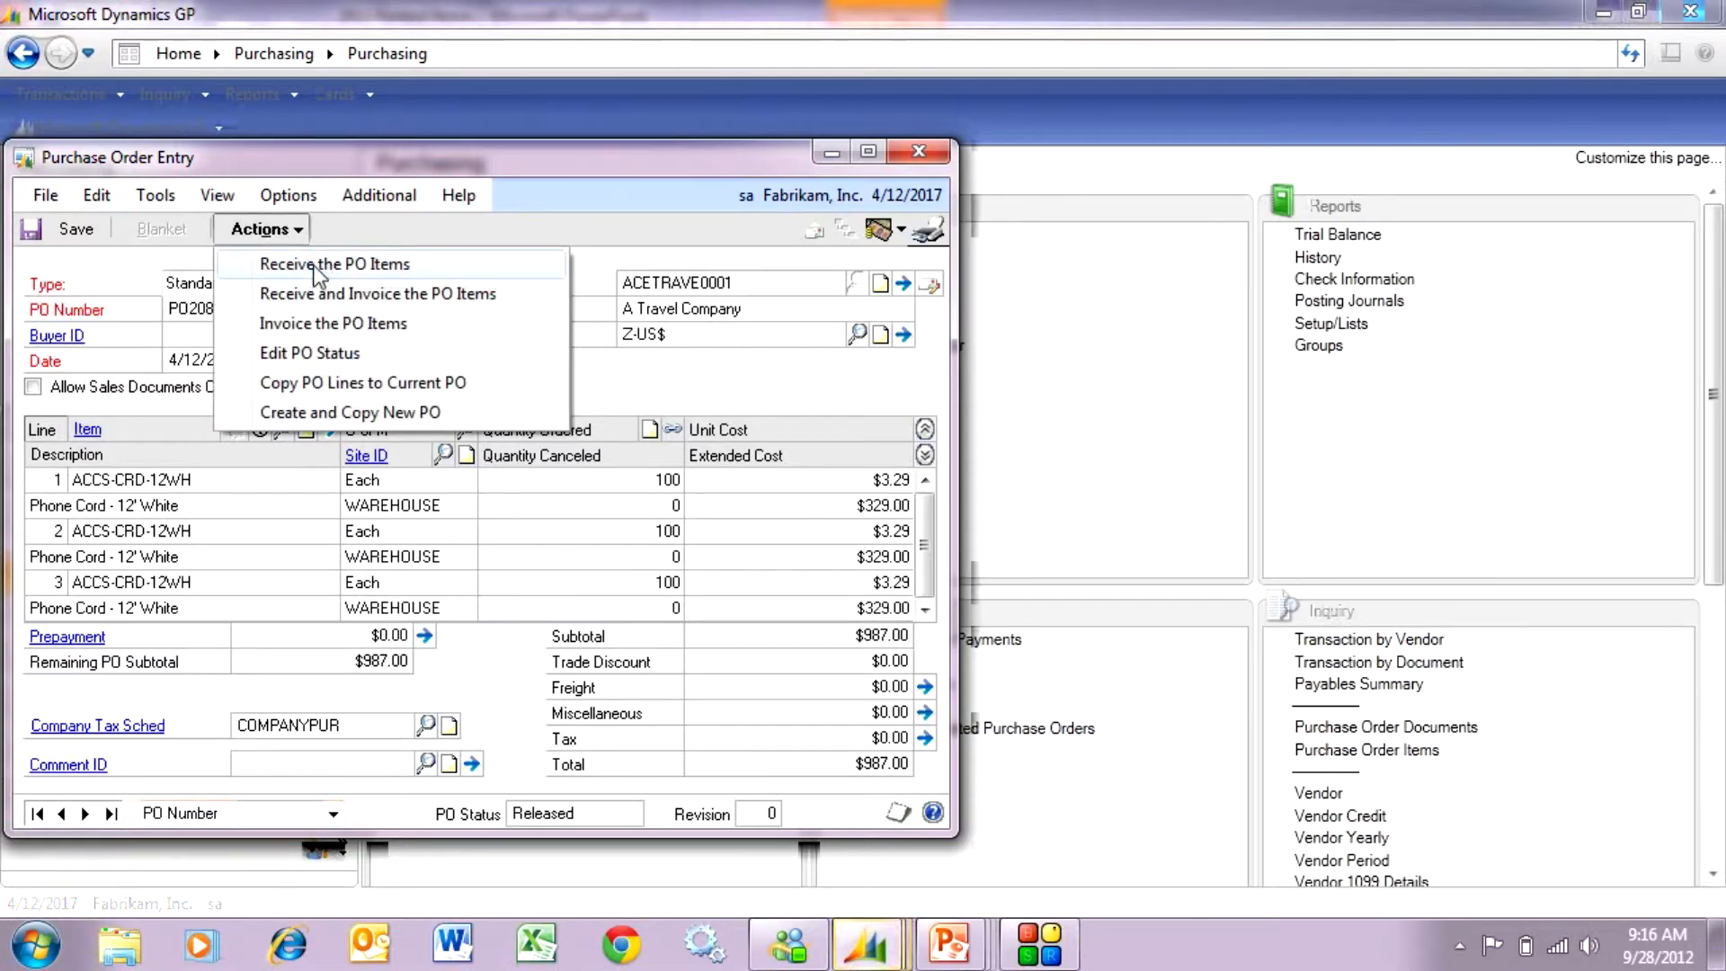
left_click(333, 264)
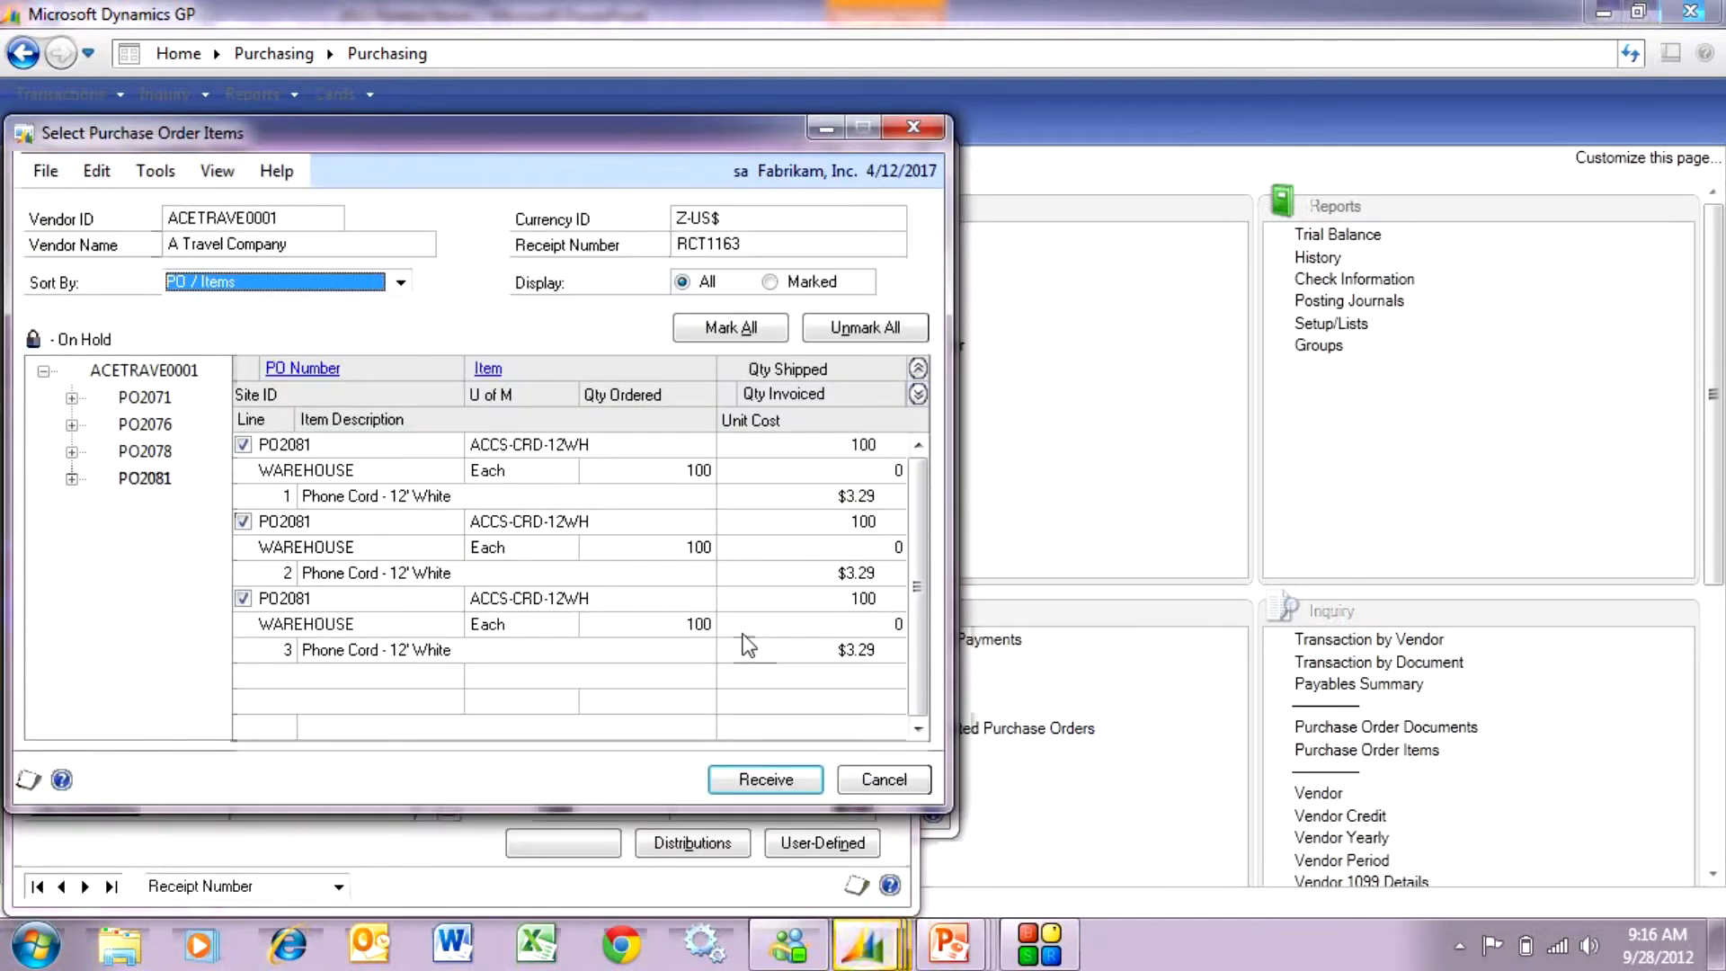
Step: Enter shipped quantities of 98 on line 1 and 110 on line 2
left_click(862, 445)
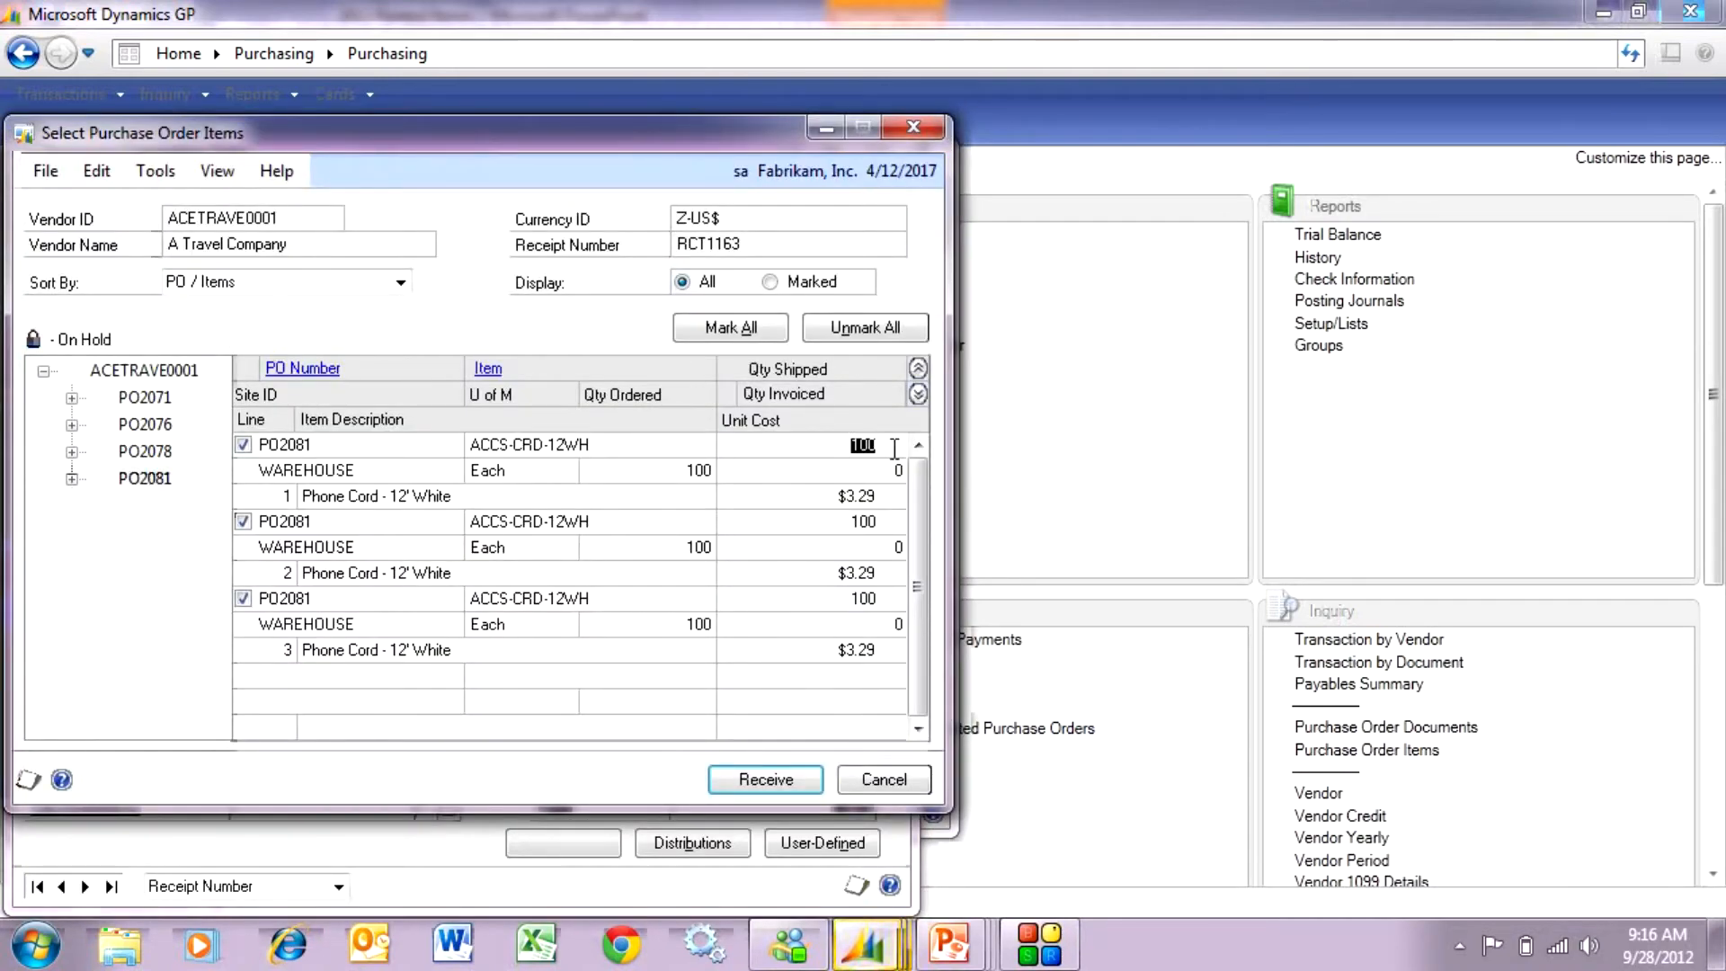
mouse_move(905, 459)
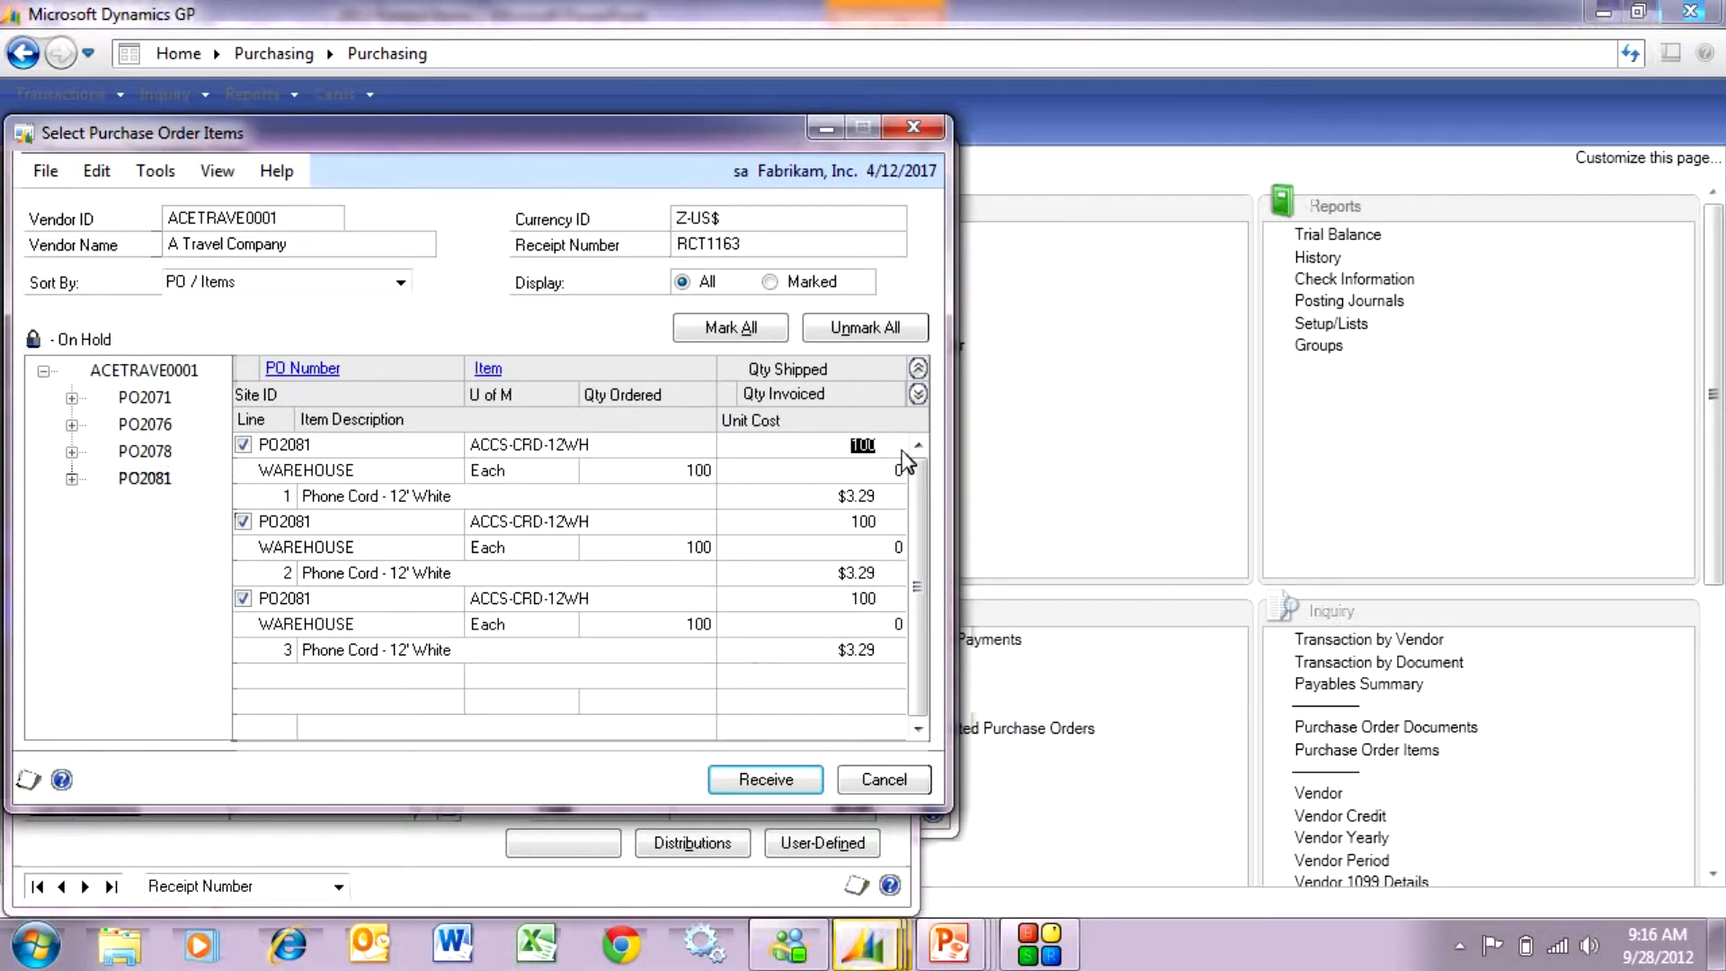
type("98")
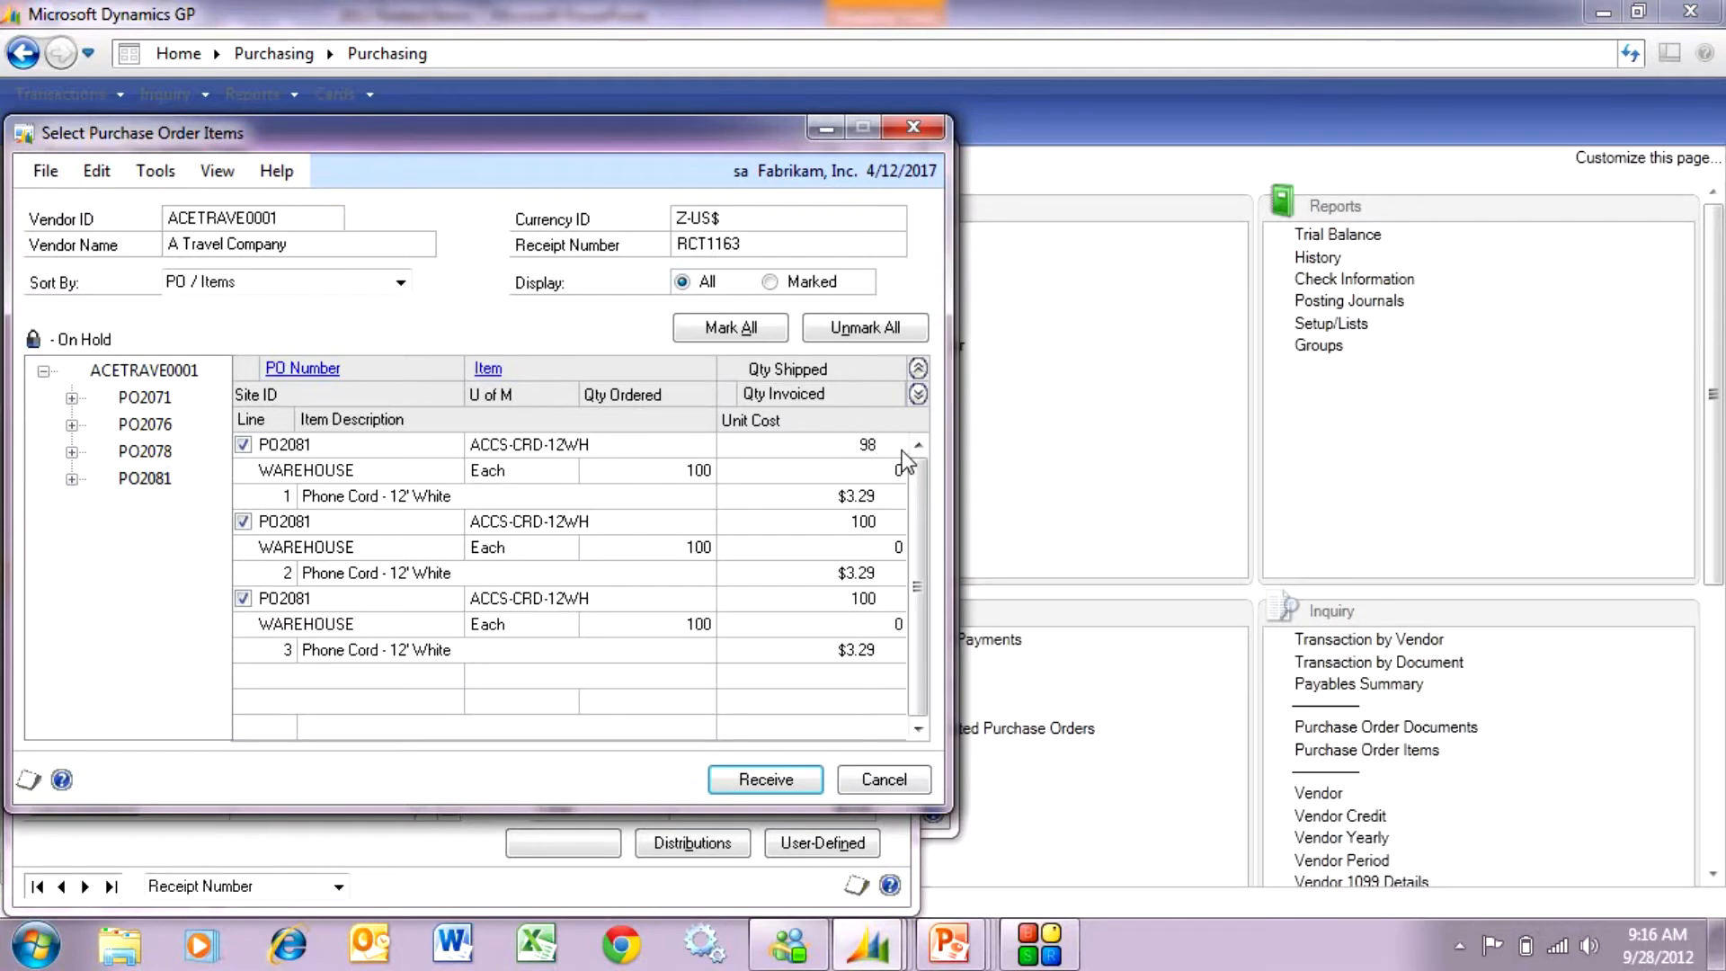
left_click(853, 496)
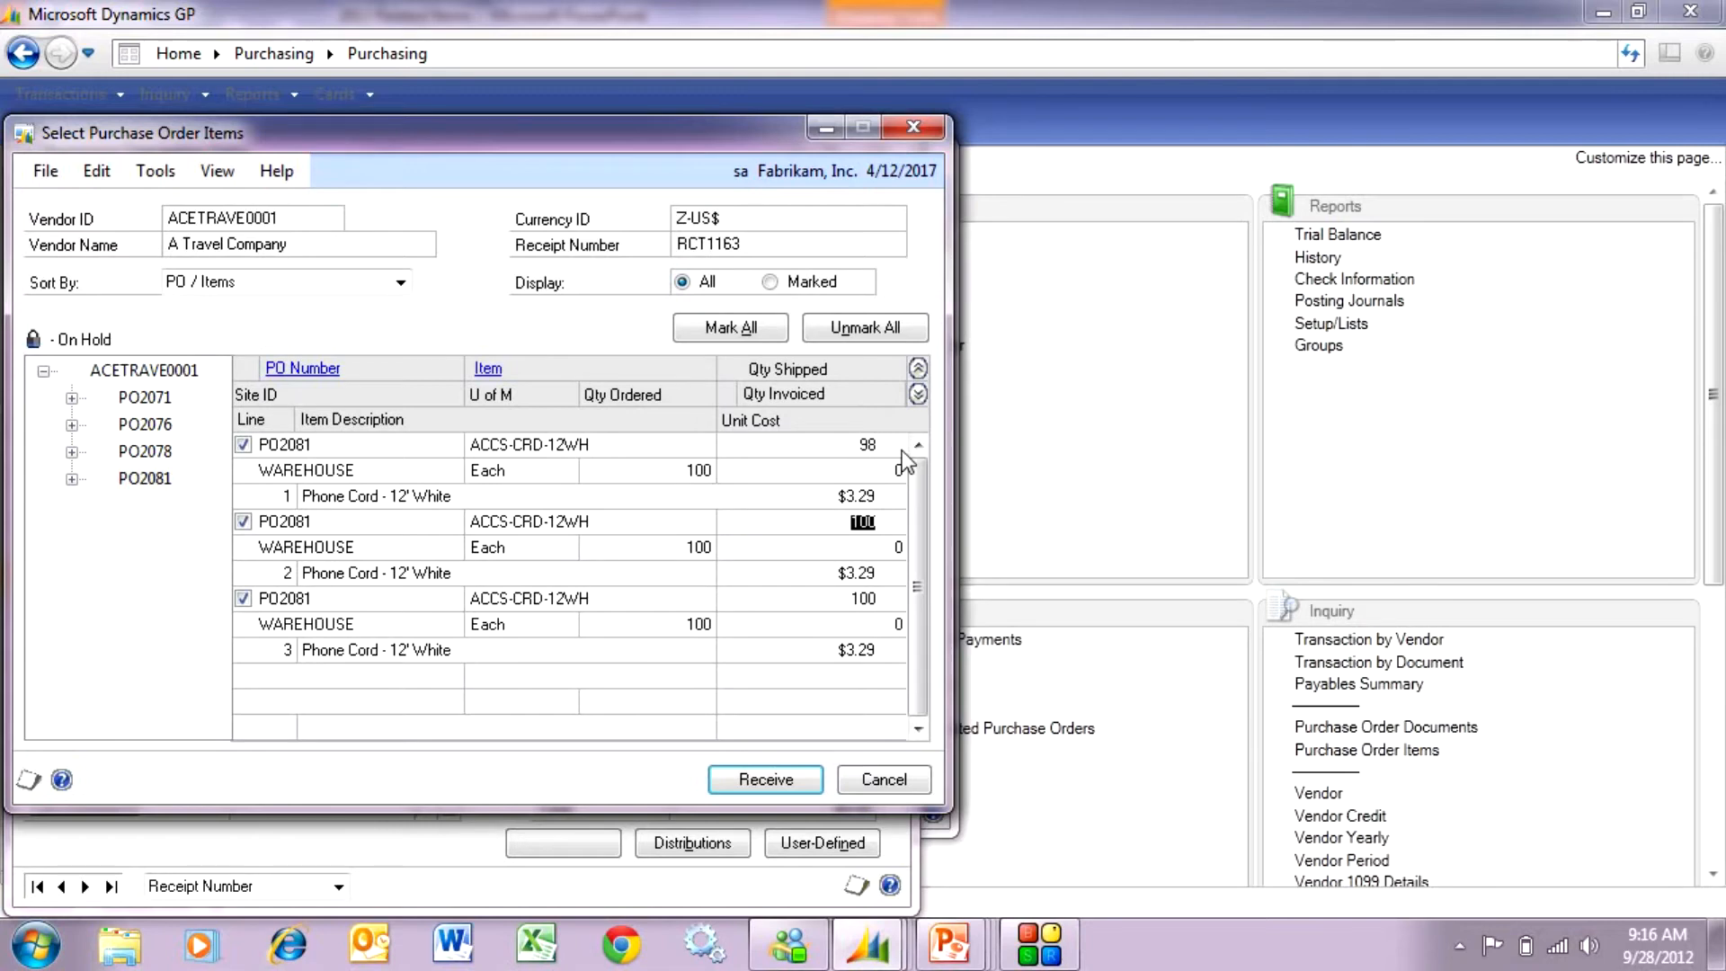
type("110")
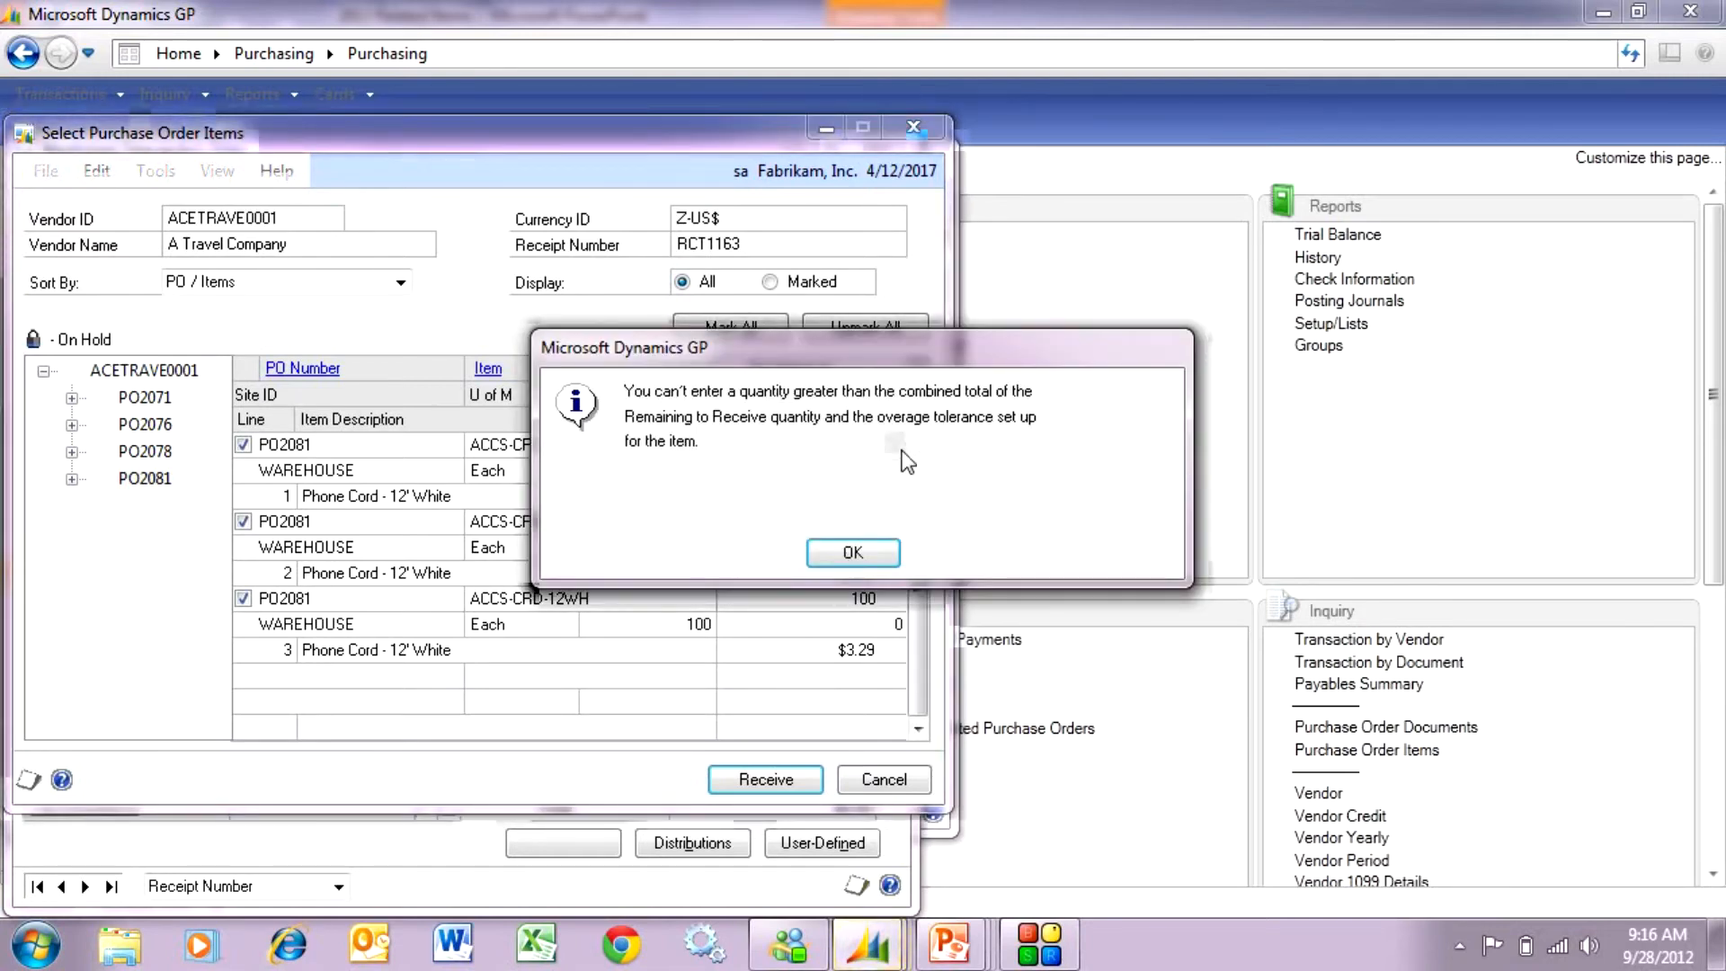
mouse_move(869, 554)
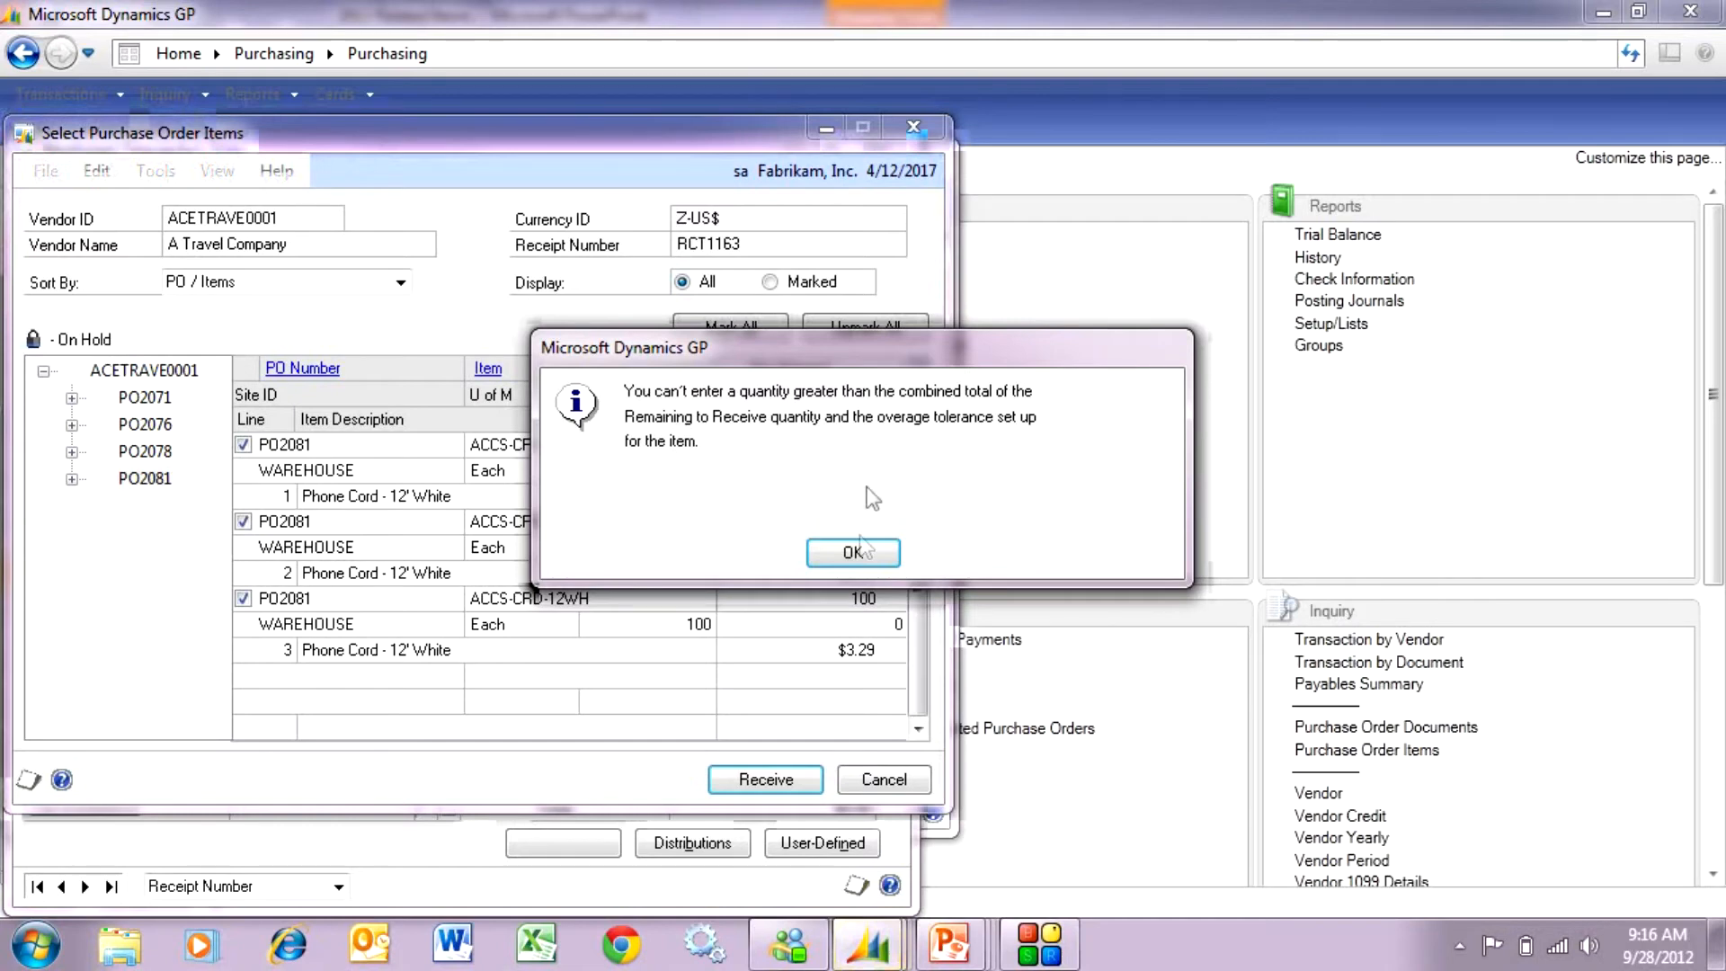
Step: Dismiss the over-tolerance warning and set line 2's shipped quantity to 104
left_click(853, 552)
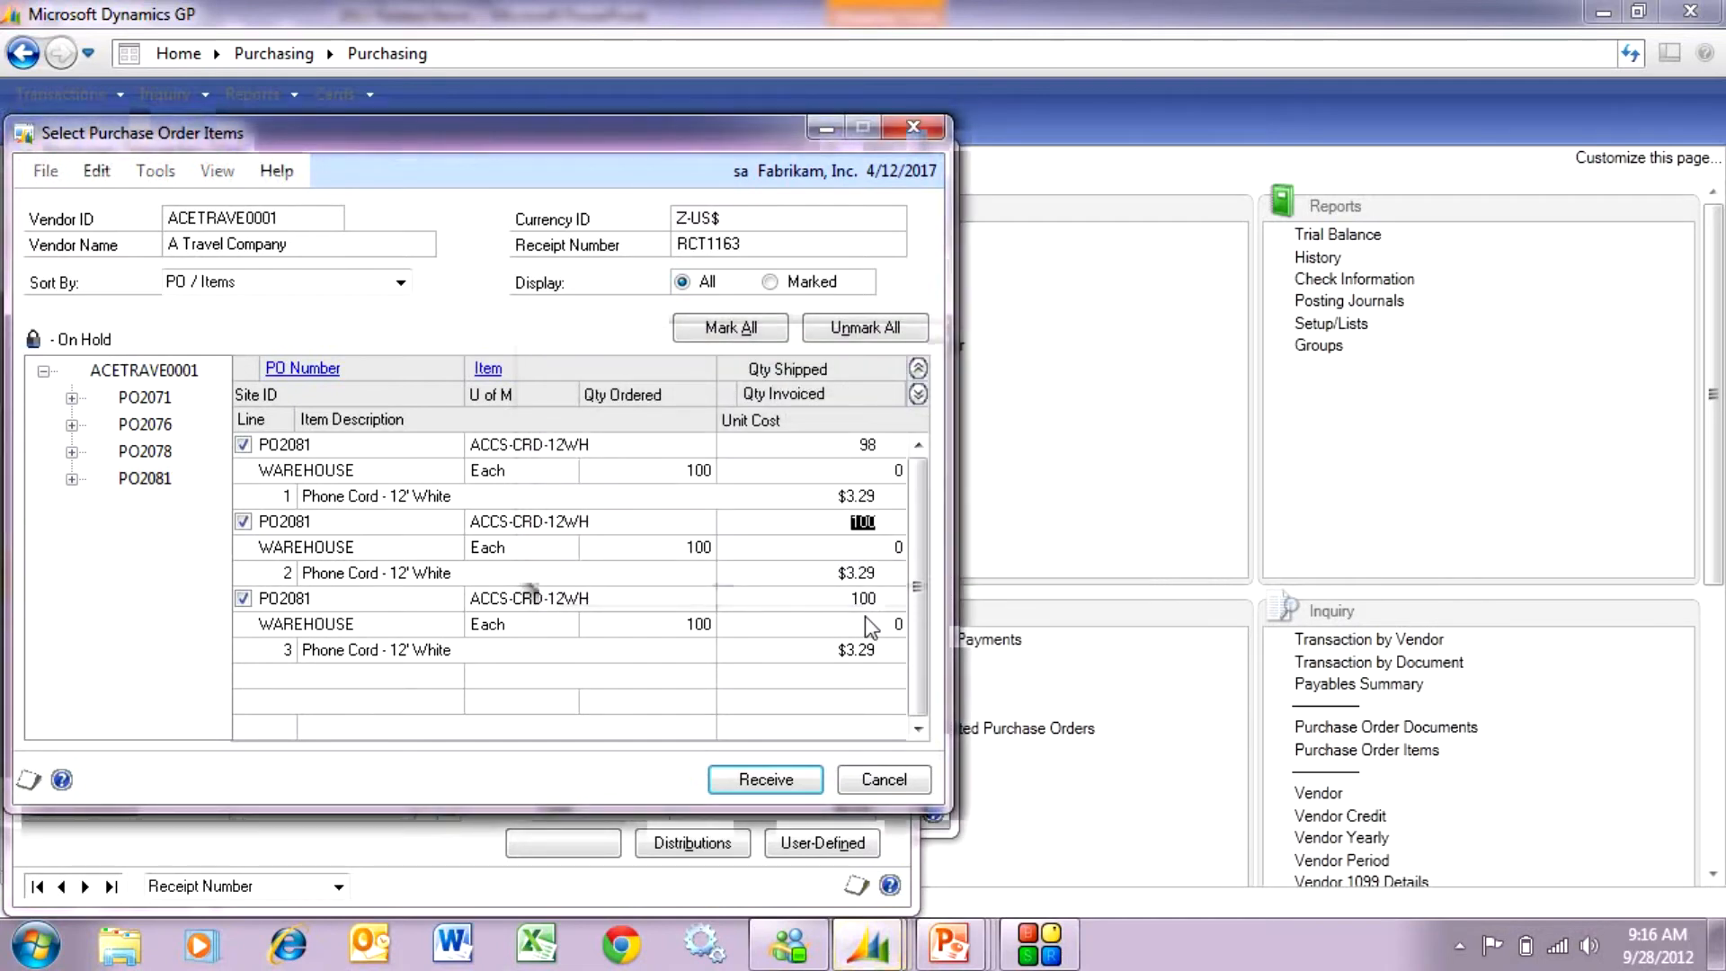
type("1")
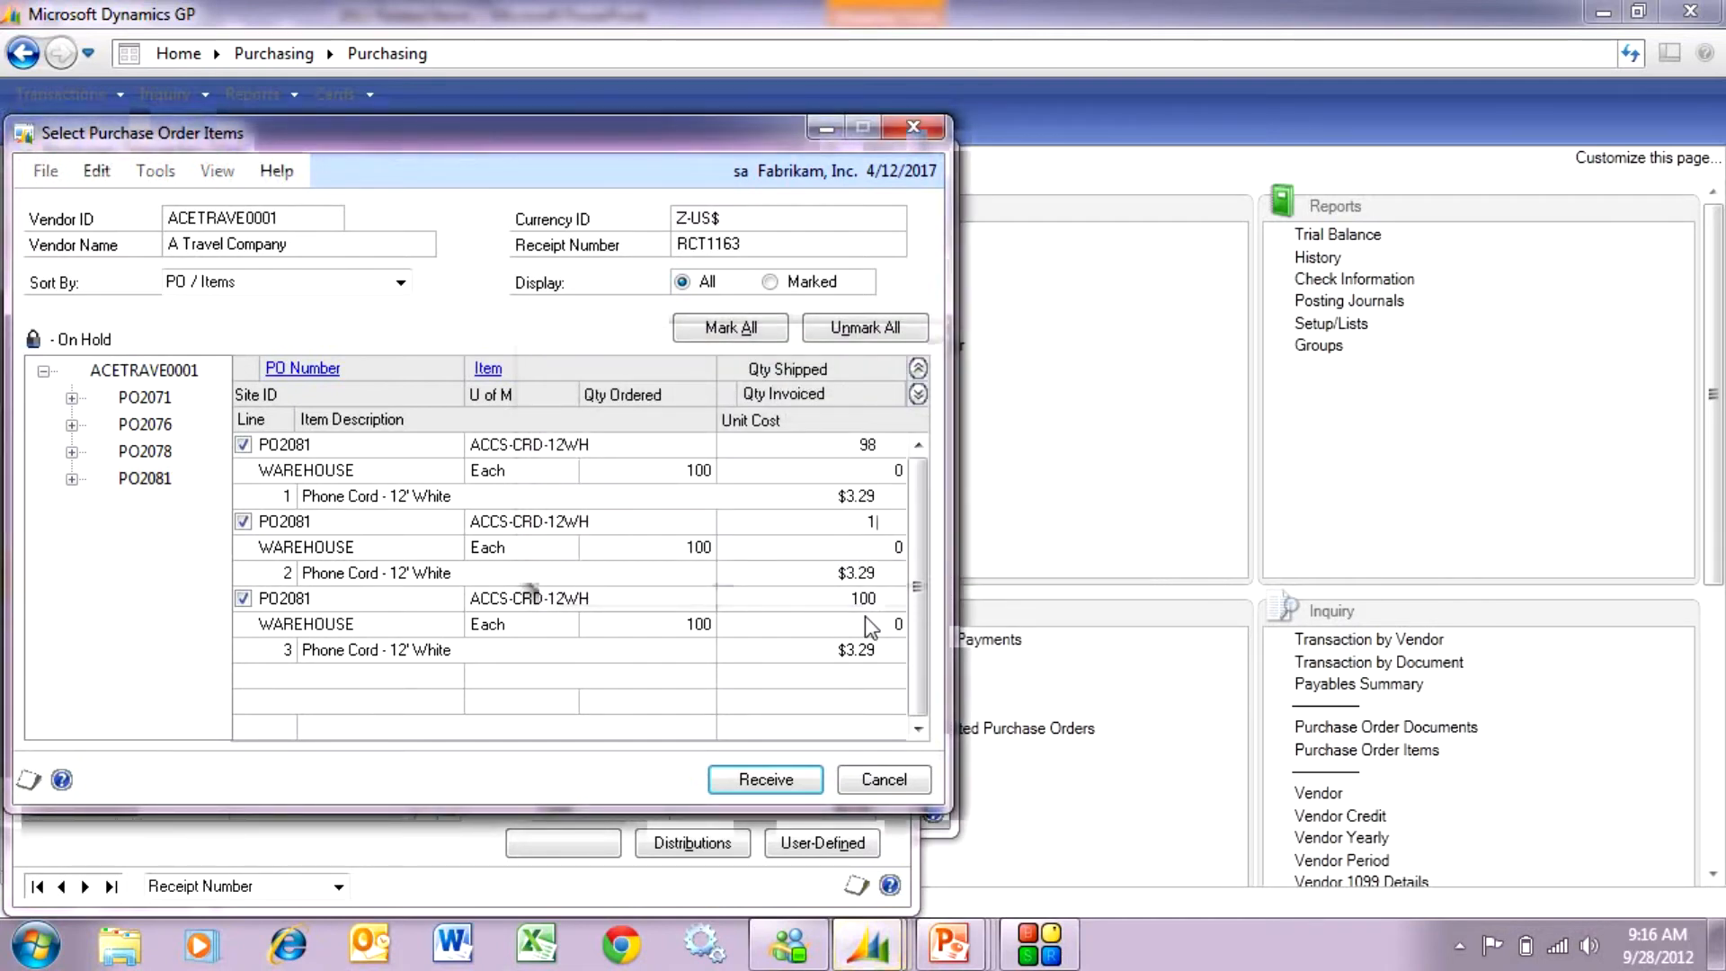
type("104")
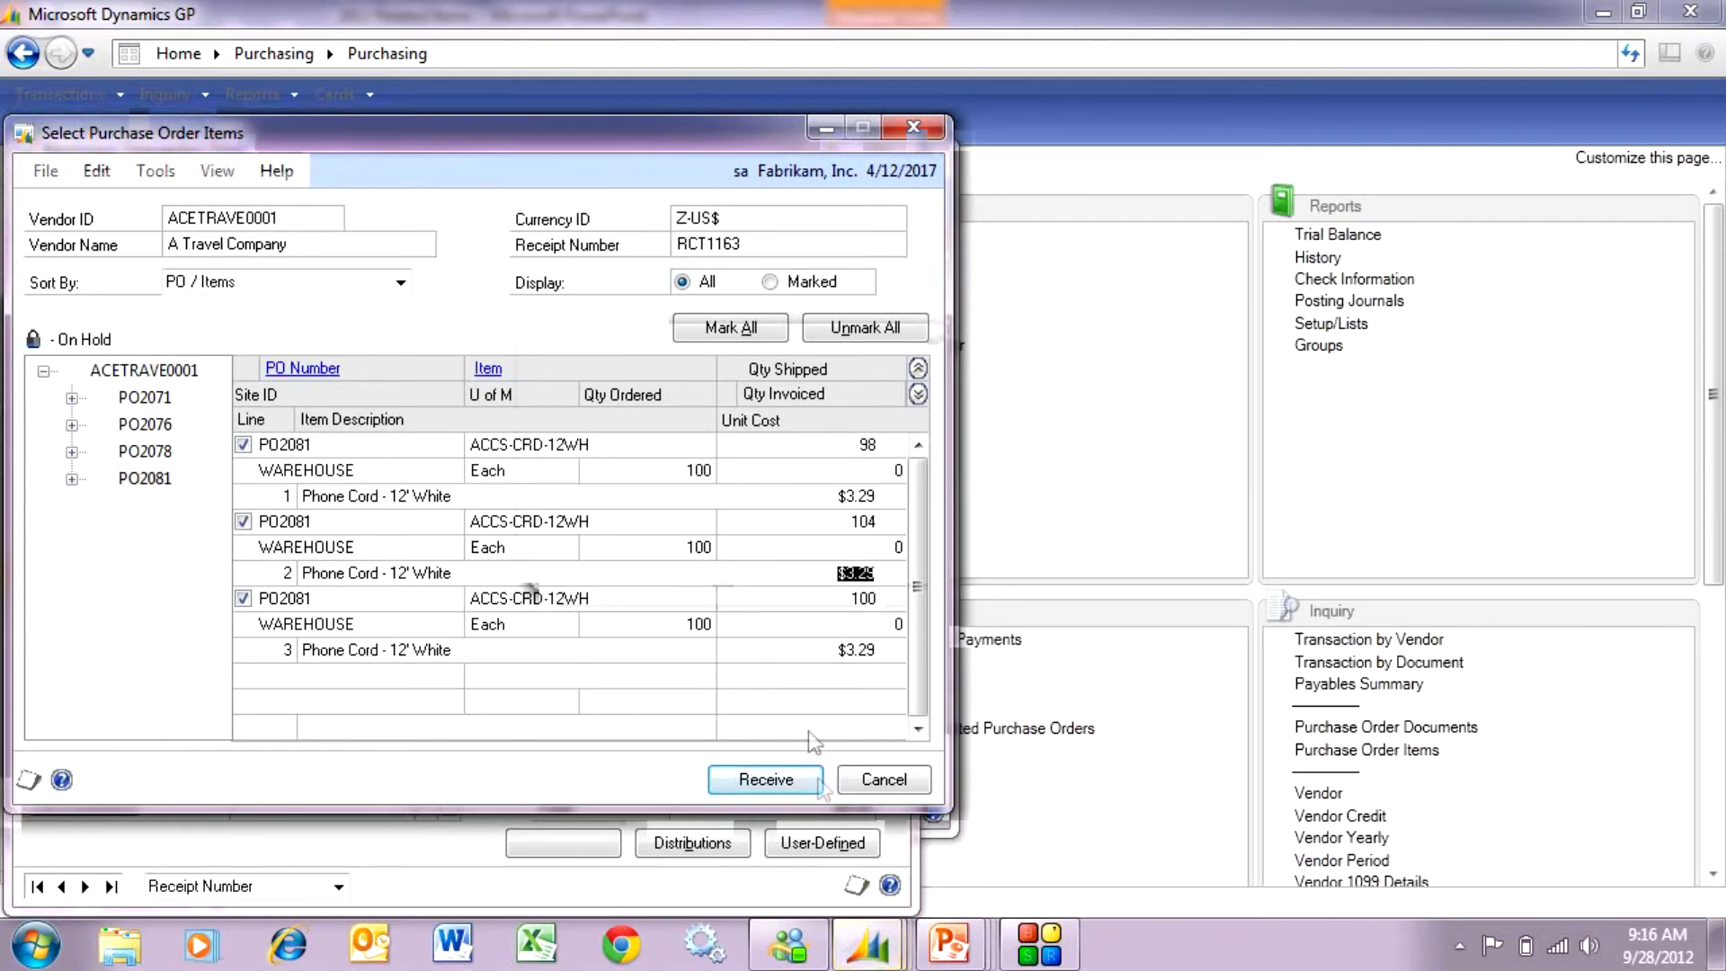
Step: Receive and post PO2081, then select line 1 in the inquiry
left_click(766, 779)
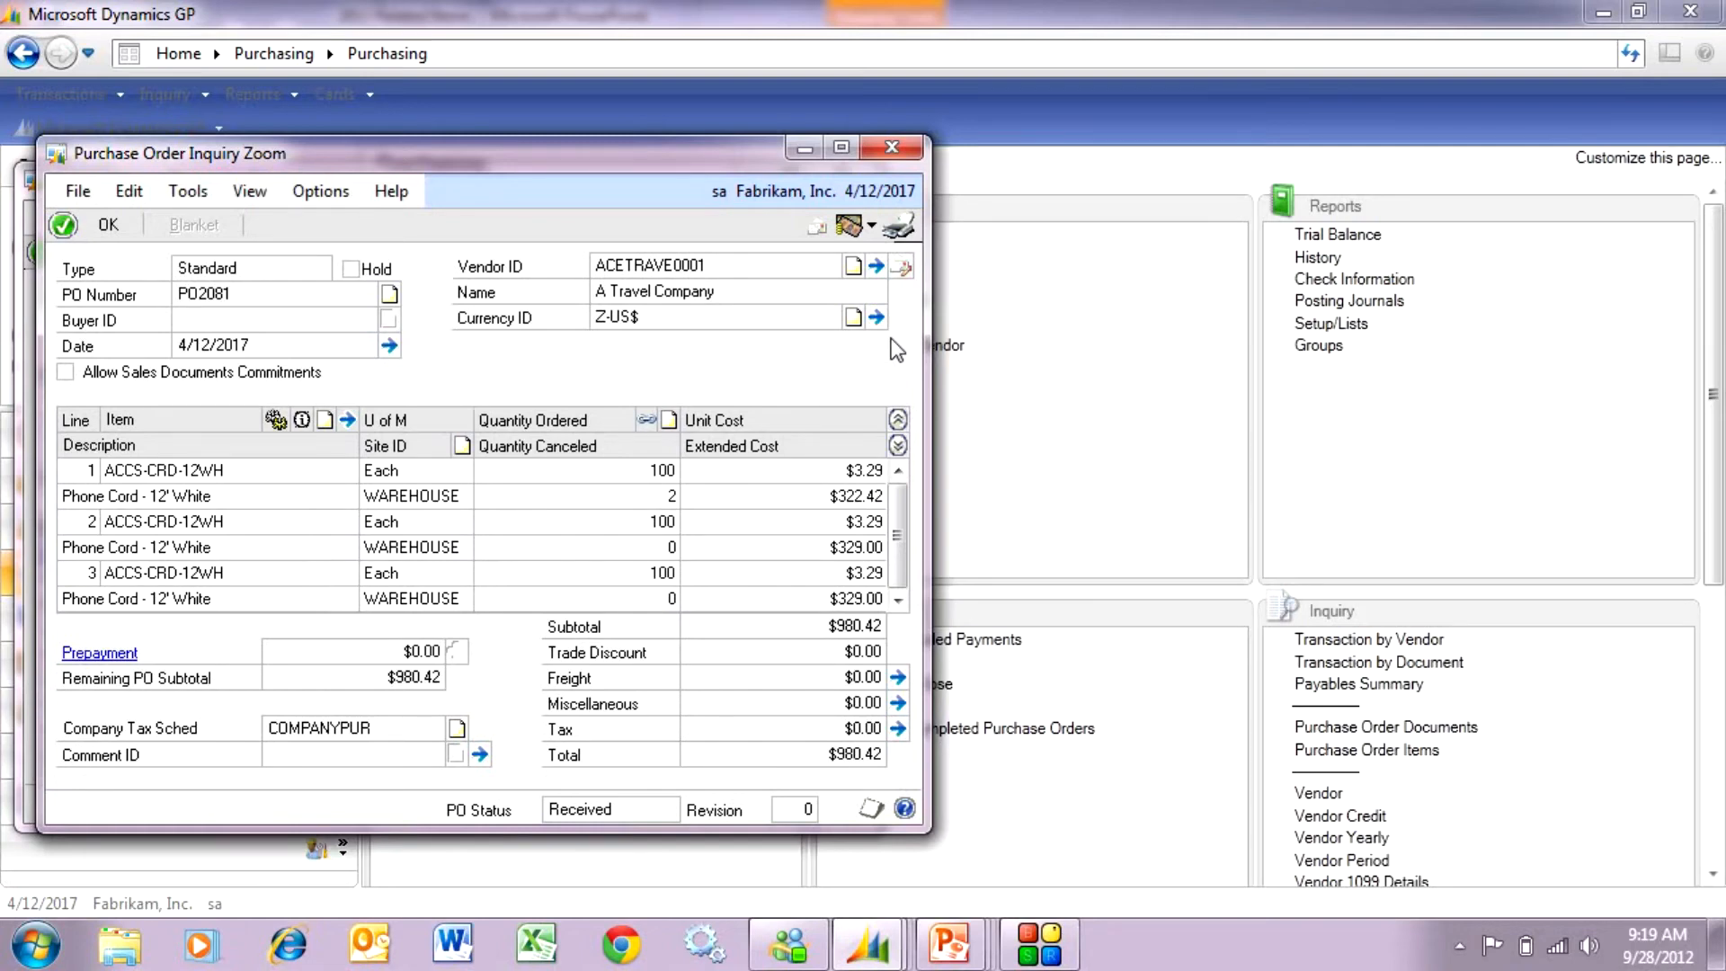
mouse_move(642, 487)
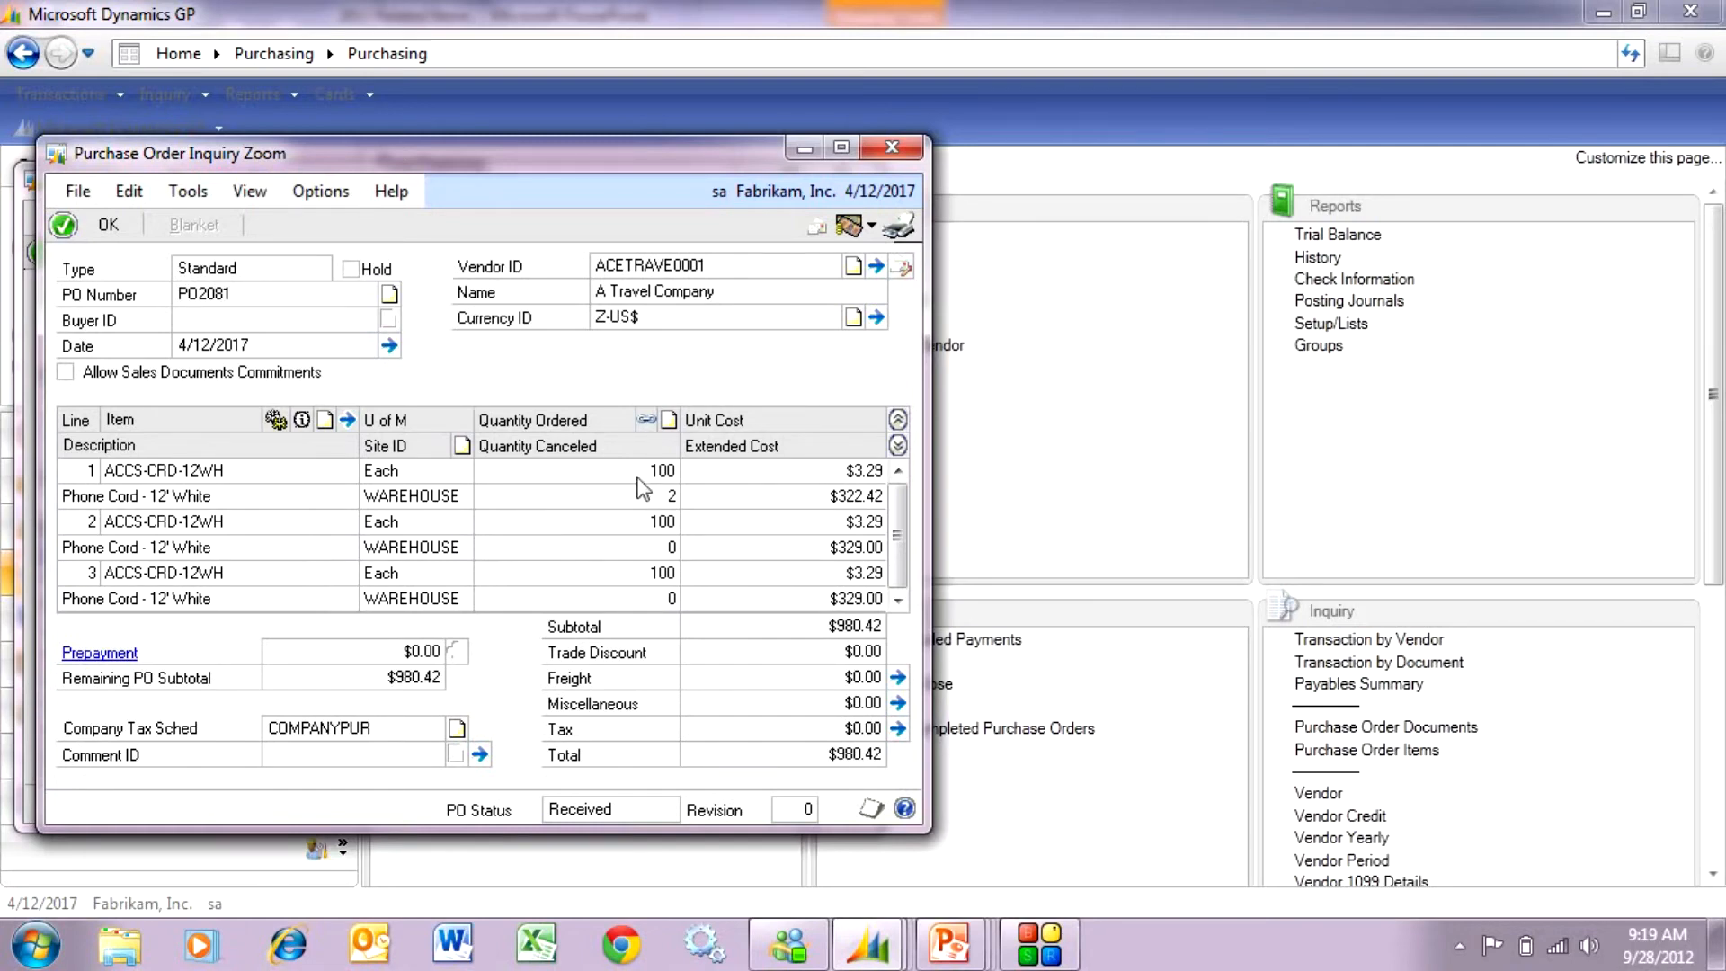
mouse_move(673, 521)
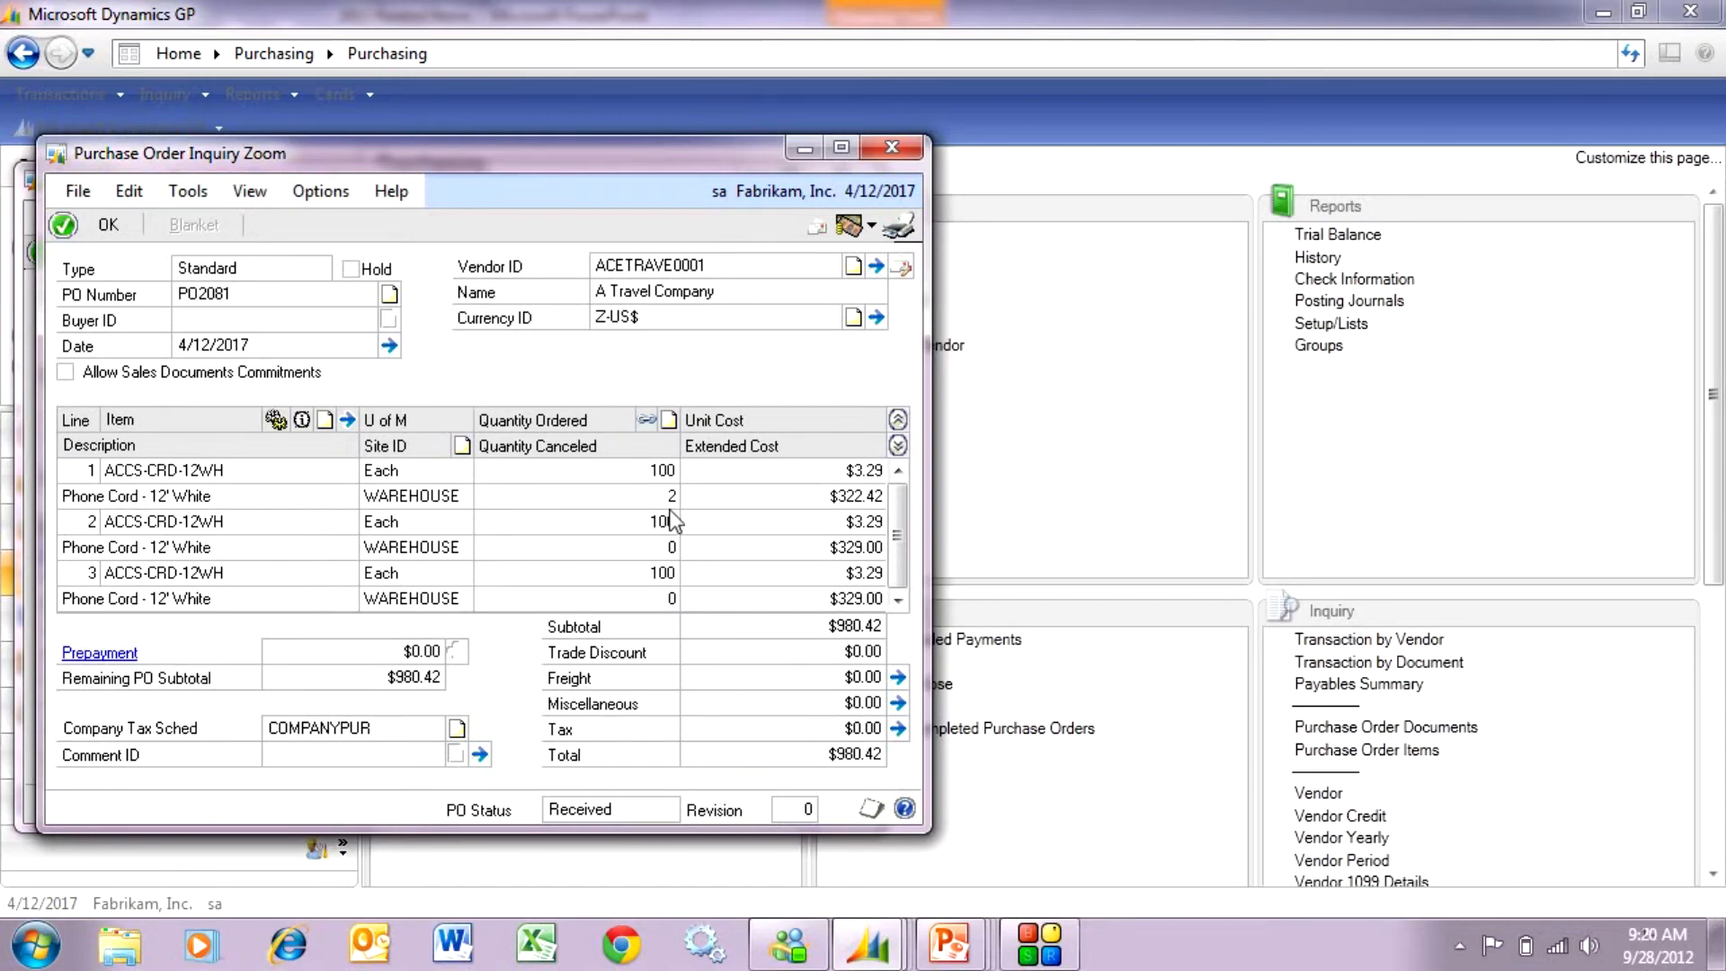
left_click(162, 470)
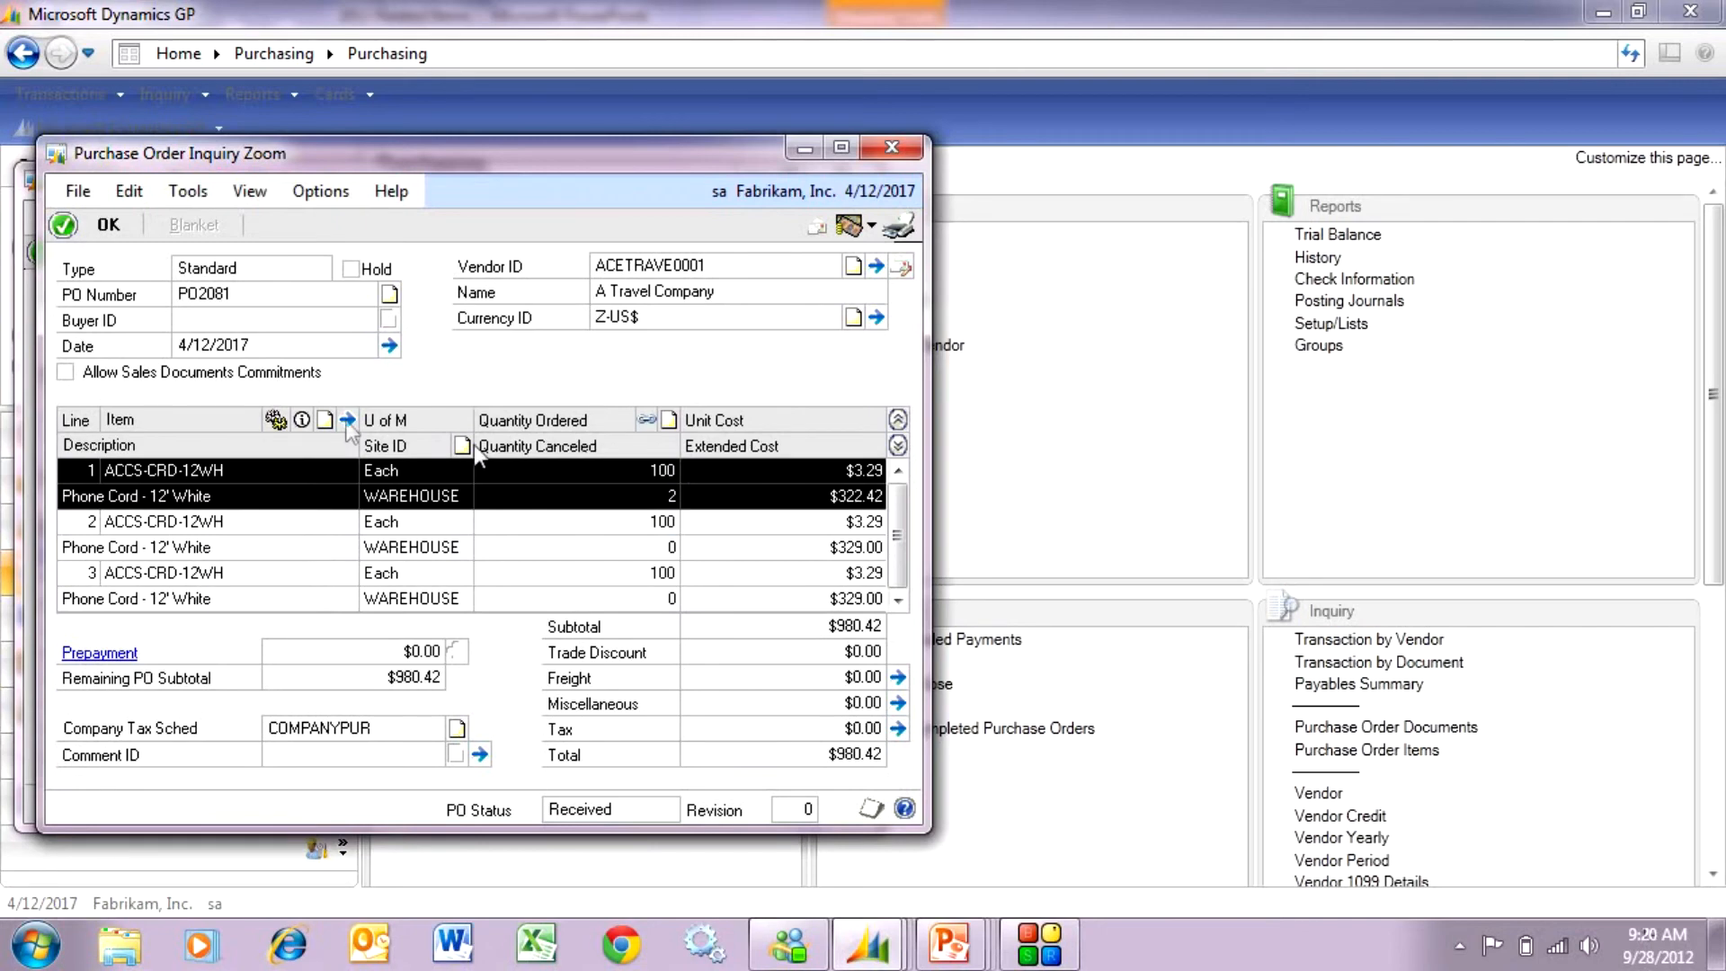
Step: View quantity status for line 1, then line 2 (104 shipped, 0 canceled)
left_click(347, 420)
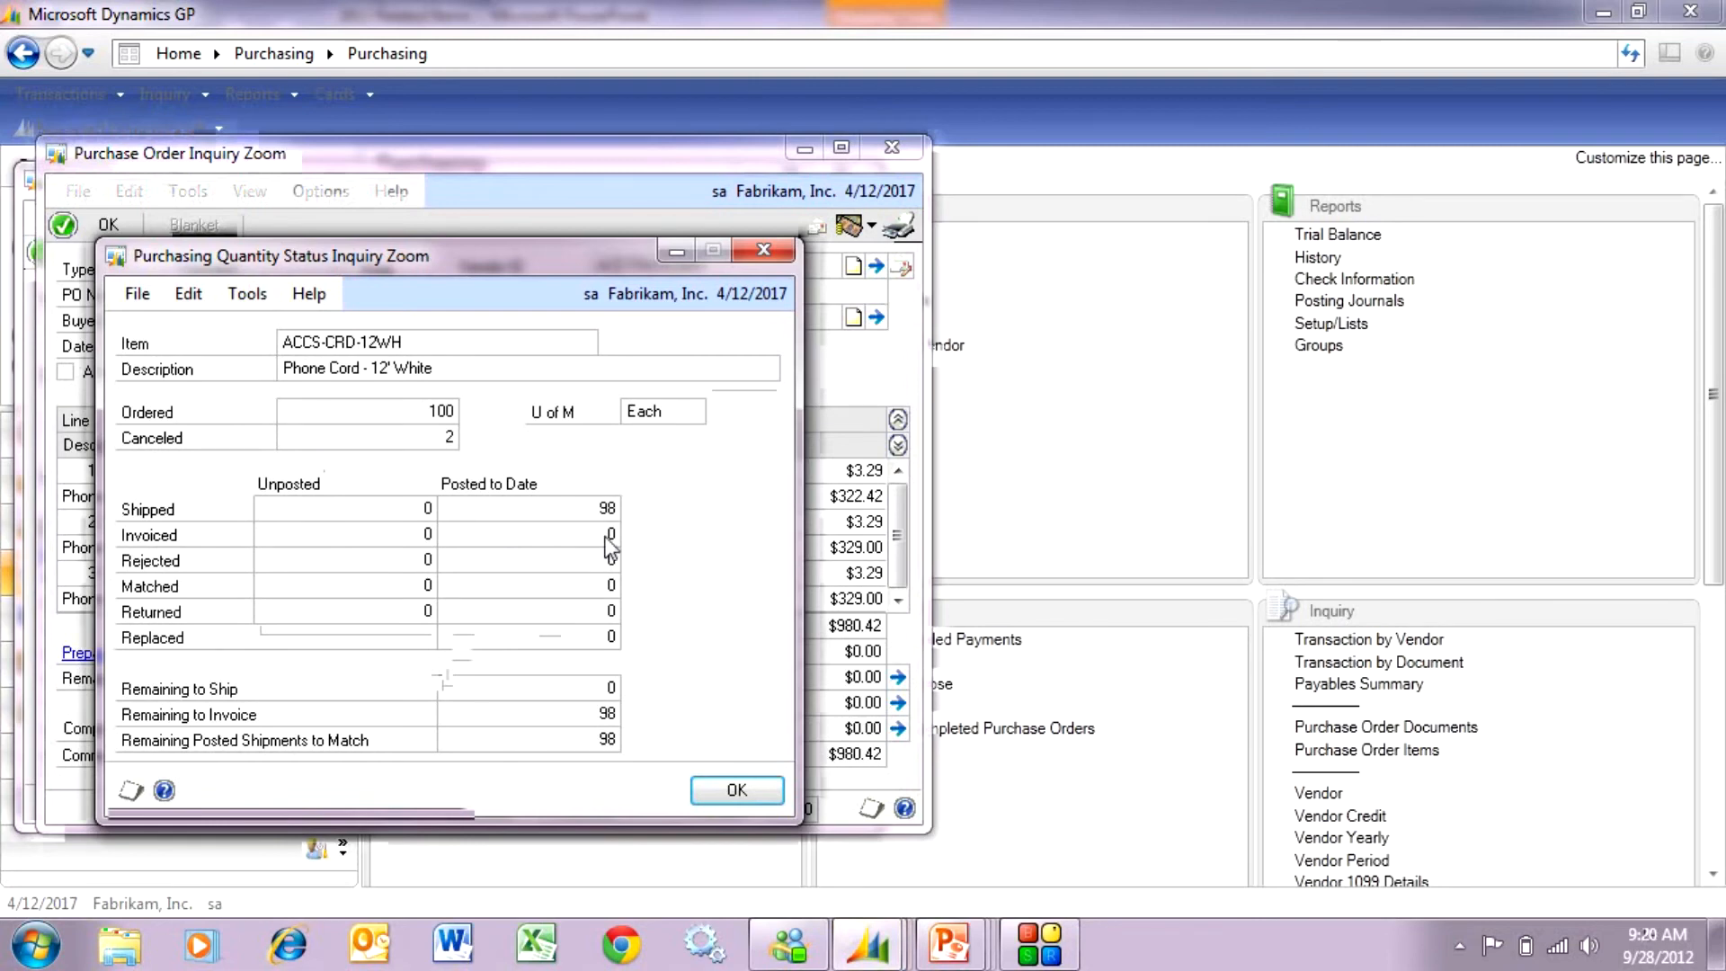
left_click(736, 791)
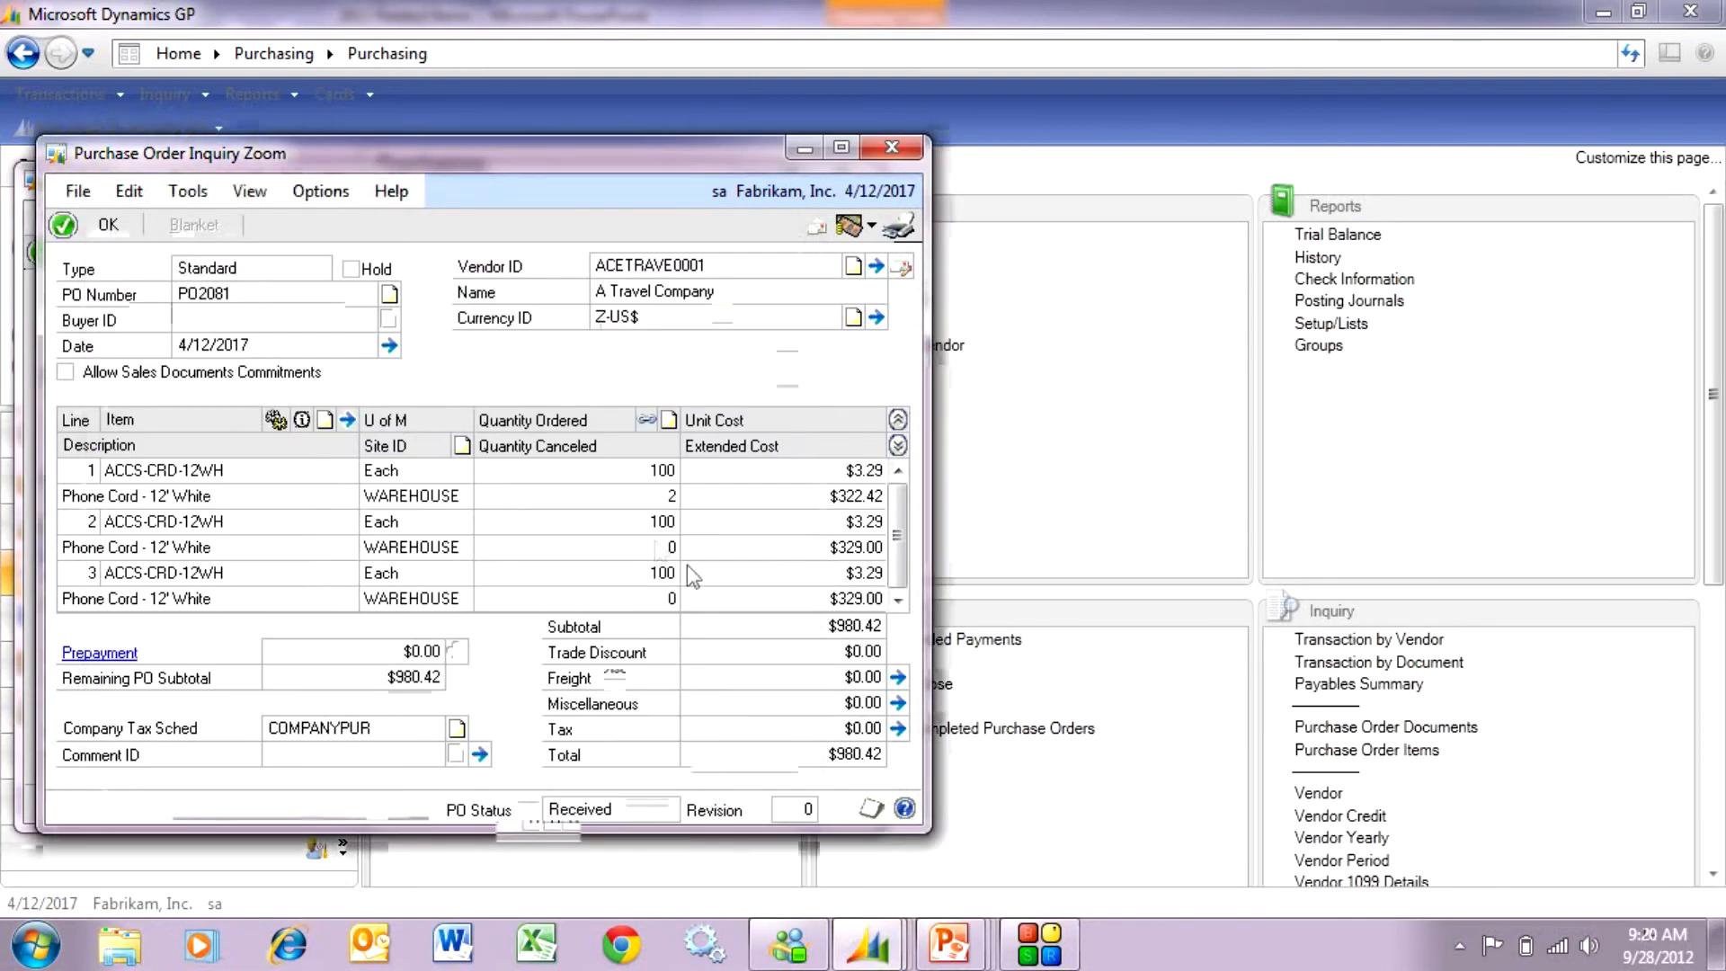
left_click(179, 522)
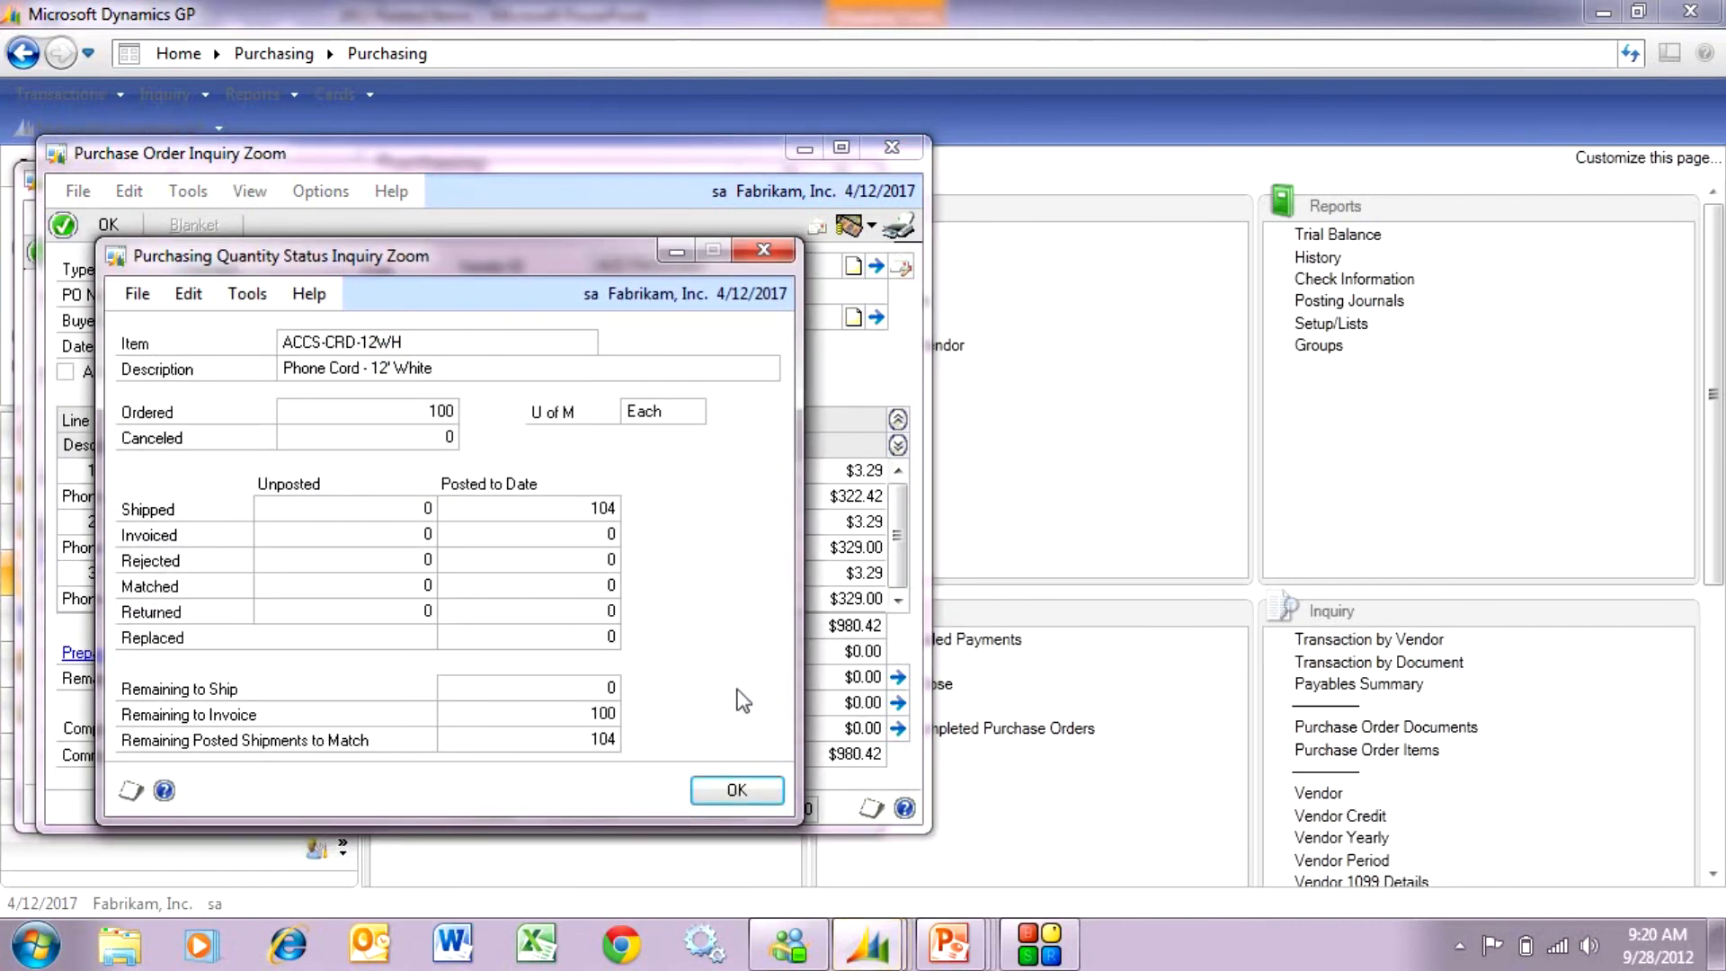
mouse_move(765, 693)
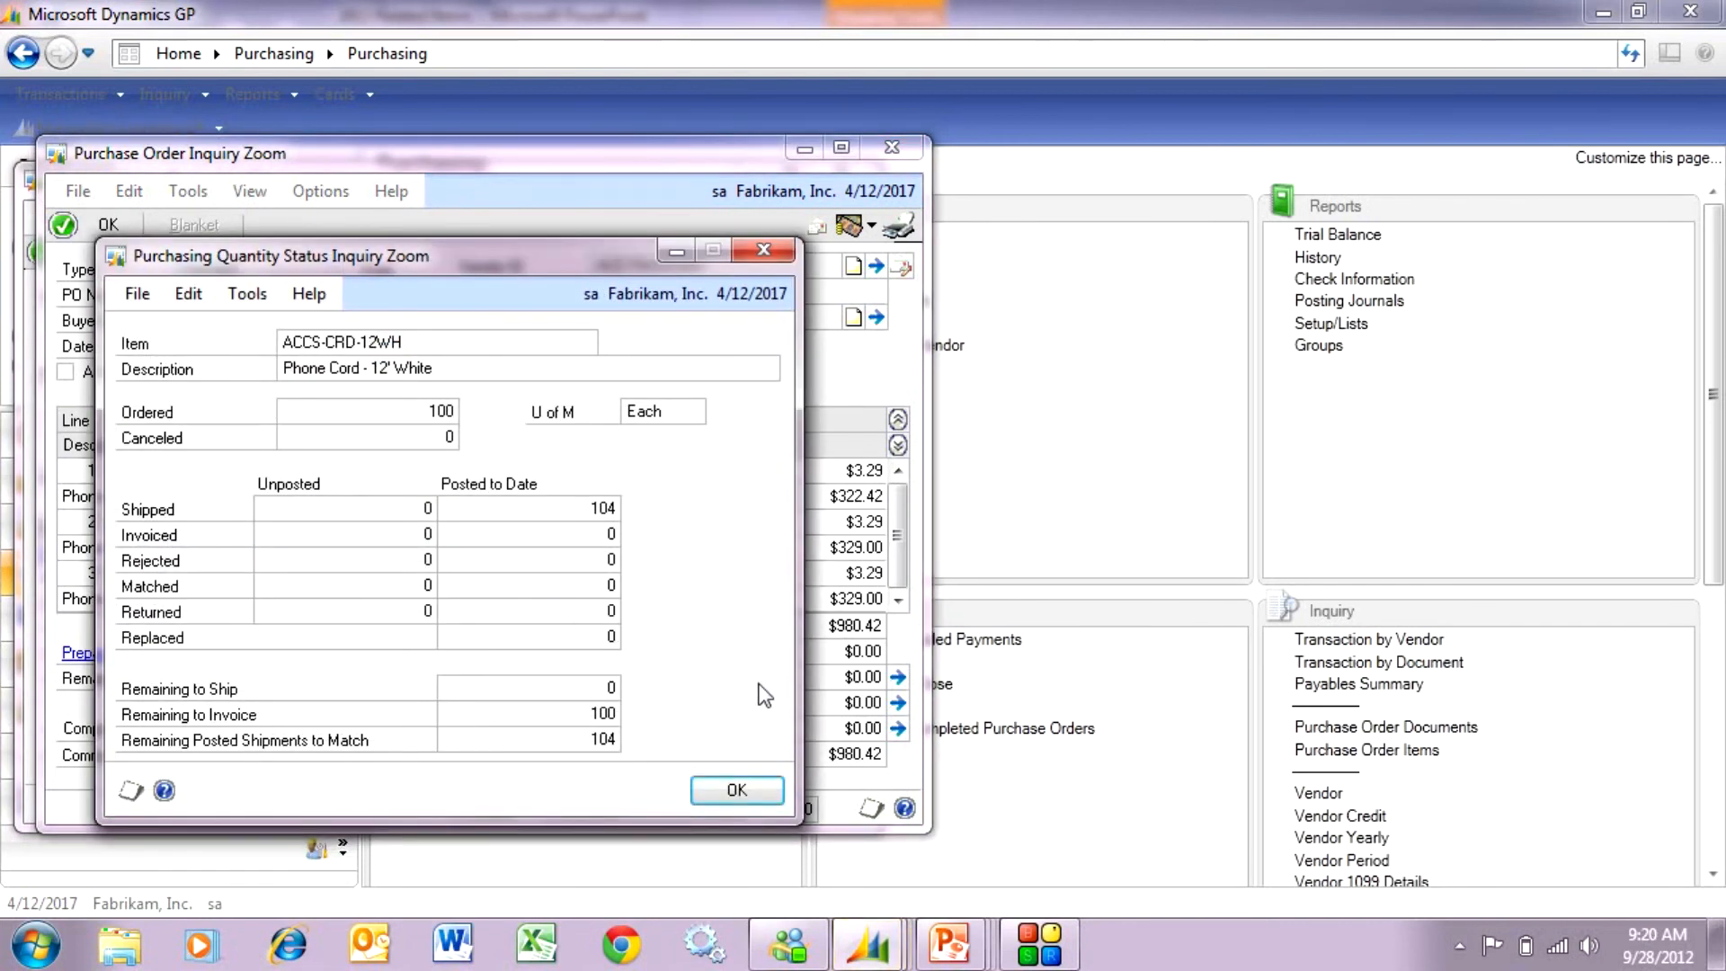